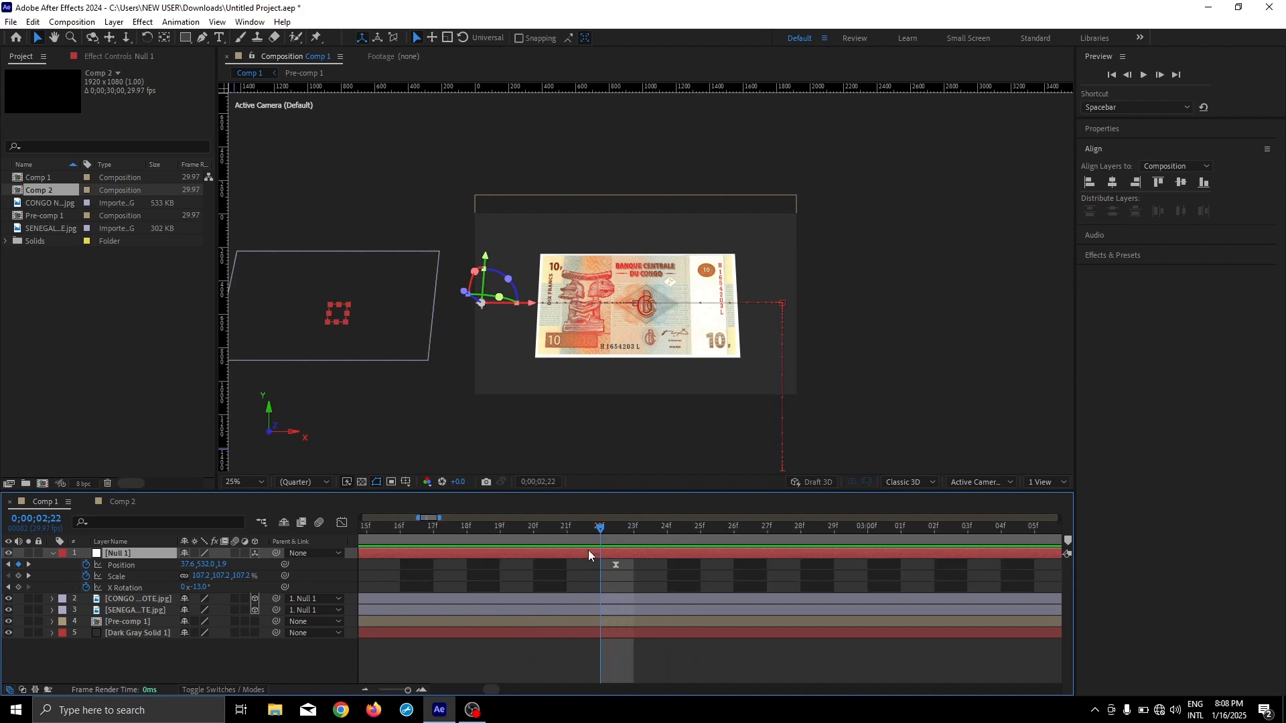
- Review the finished banknote compositions, then open the empty Comp 2
left_click(135, 598)
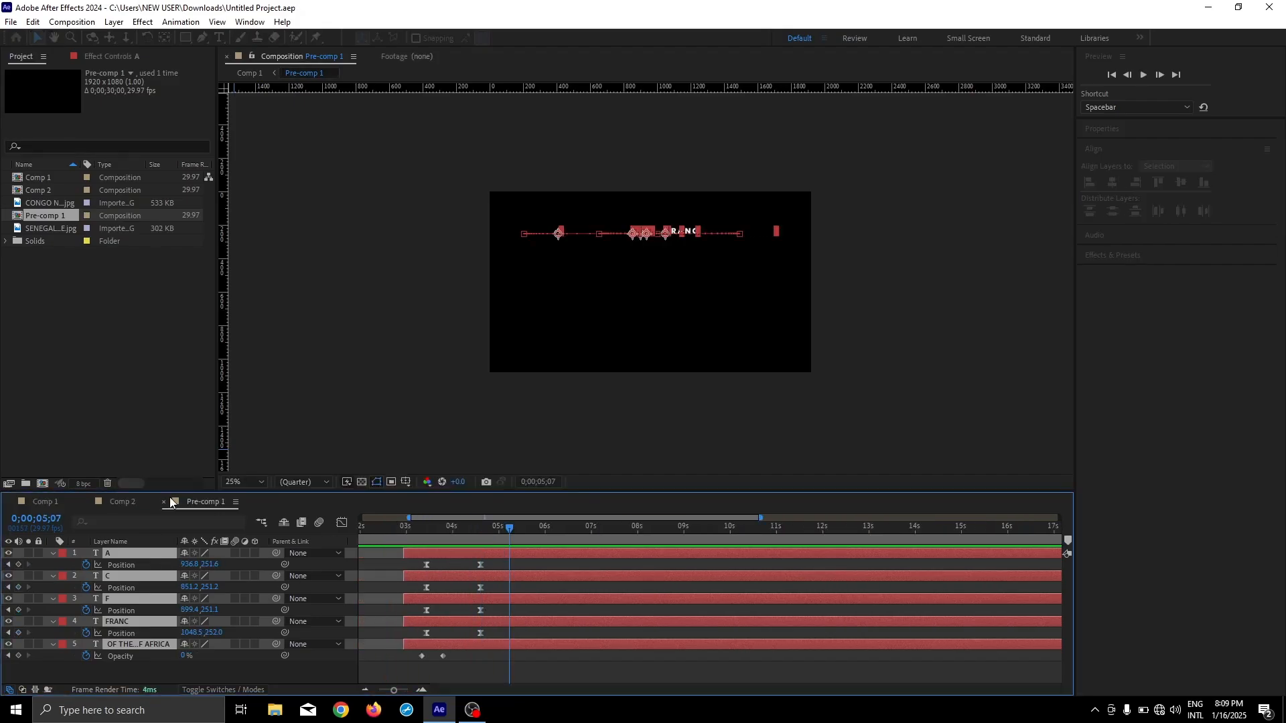
left_click(211, 501)
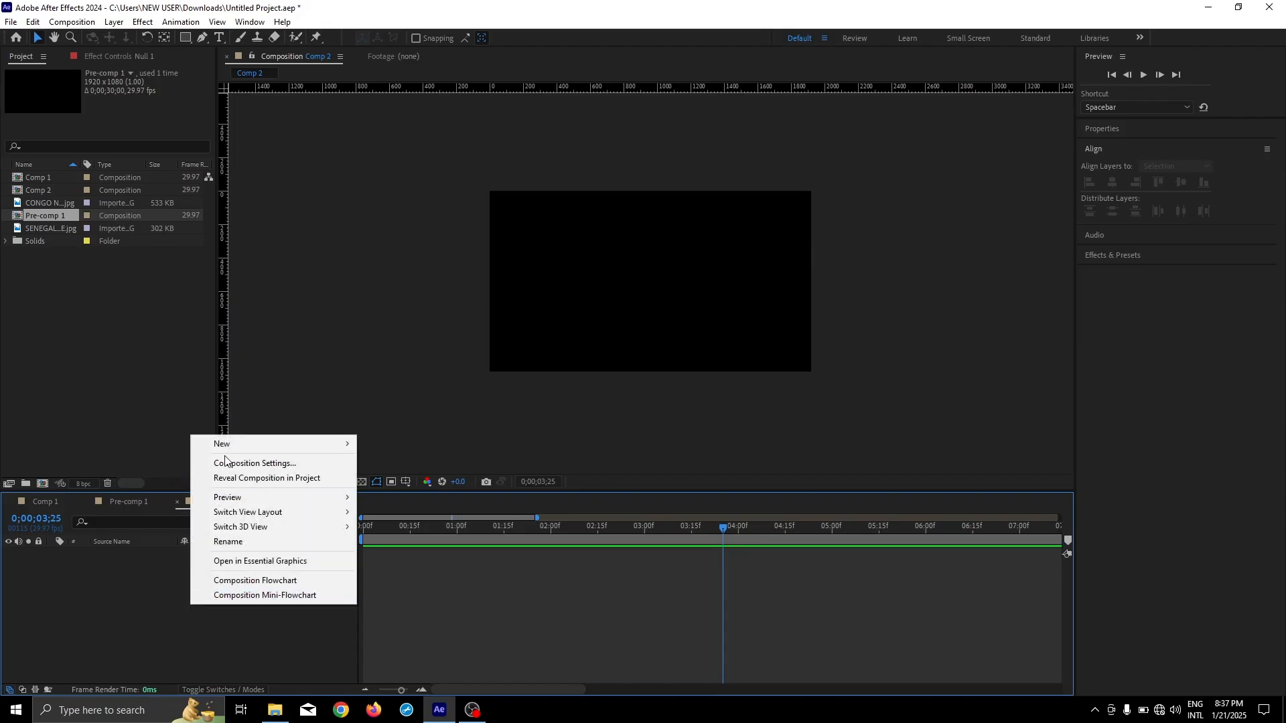
mouse_move(222, 443)
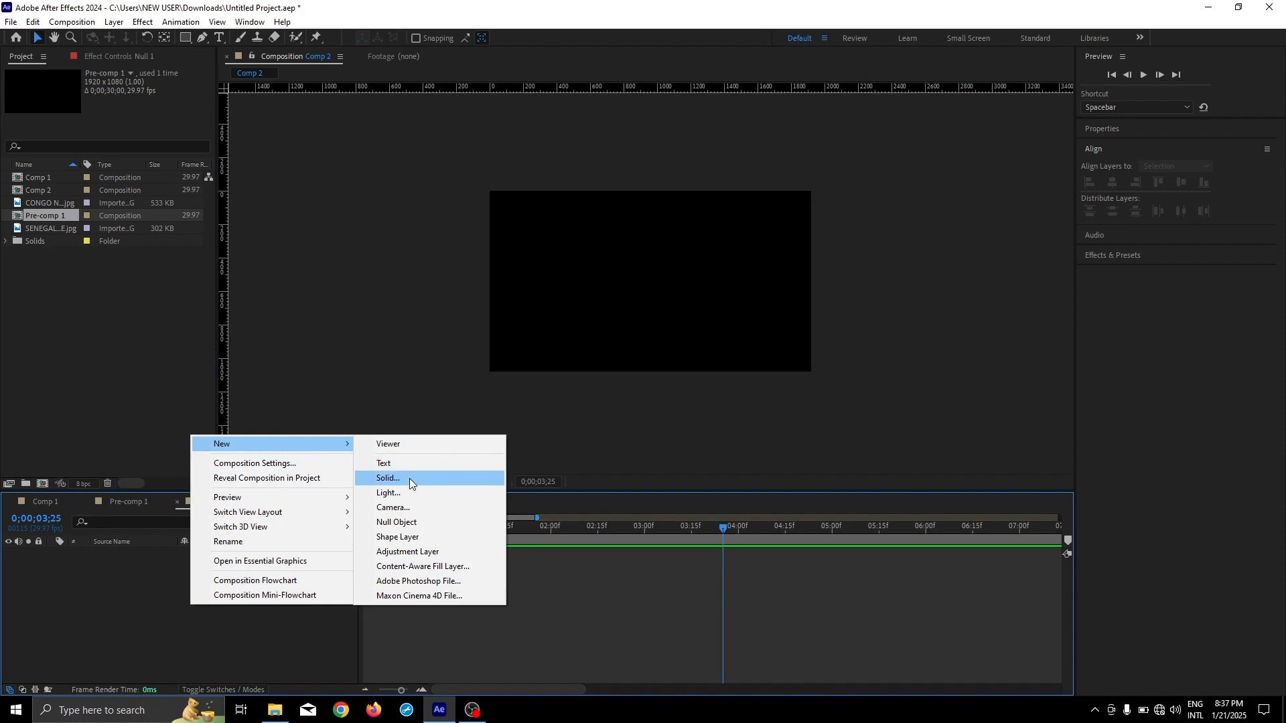
- Add a dark gray solid to Comp 2 and select the banknote images in the project
left_click(388, 478)
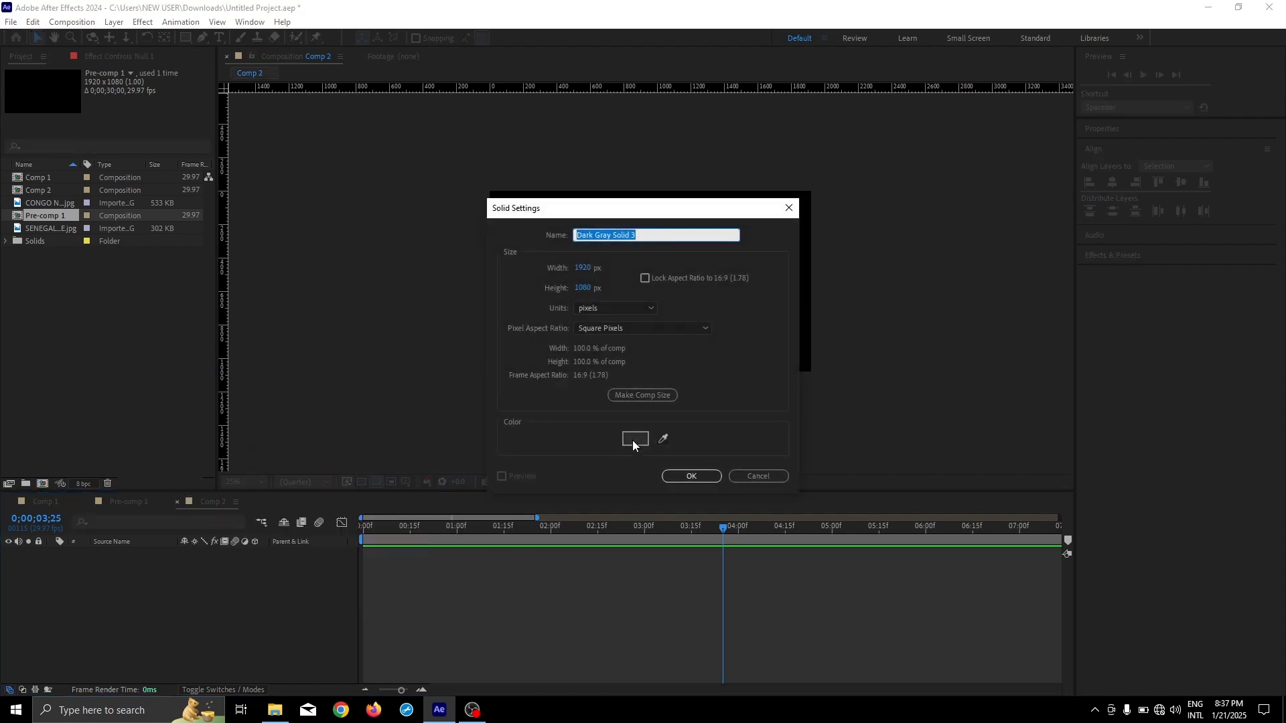
left_click(690, 476)
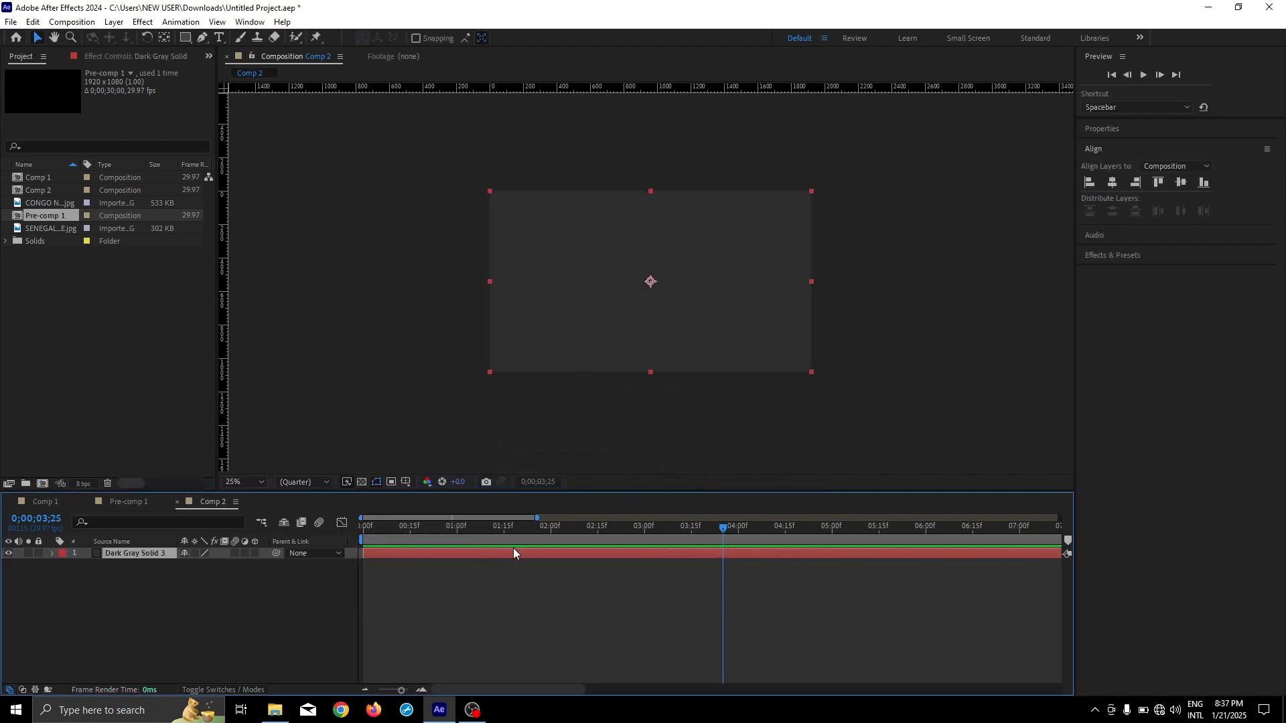
left_click(98, 320)
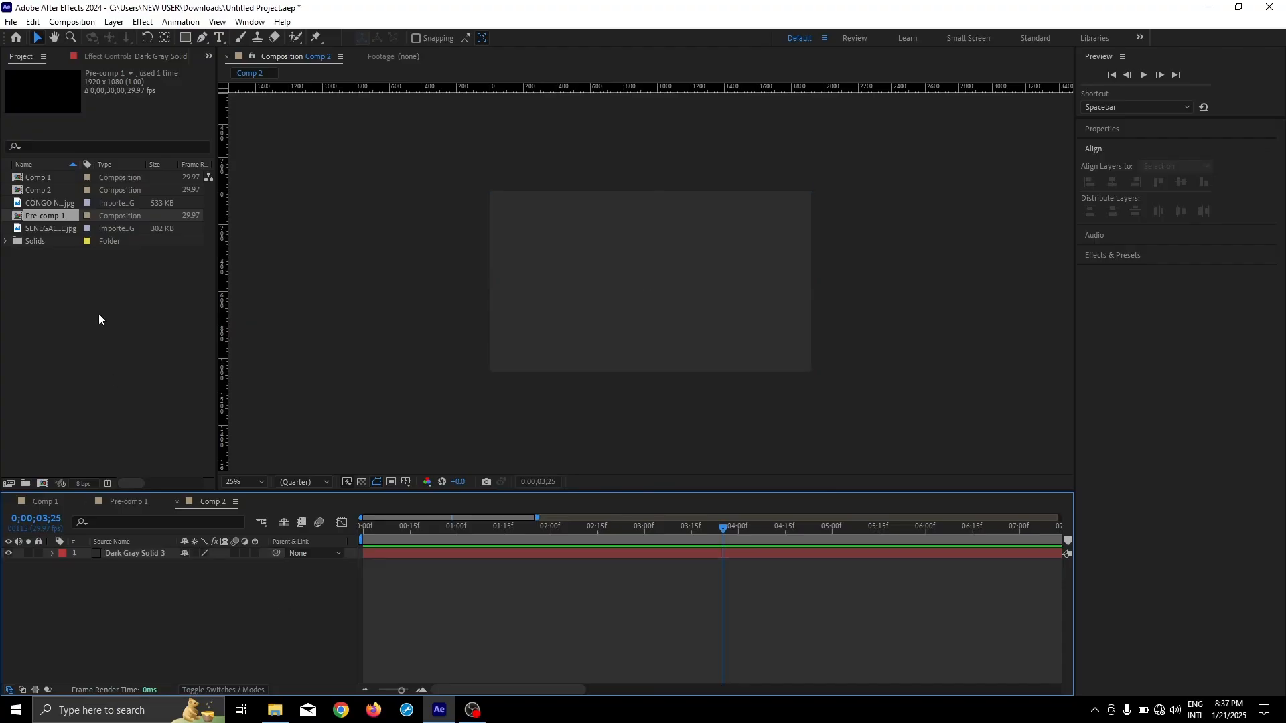
left_click(49, 202)
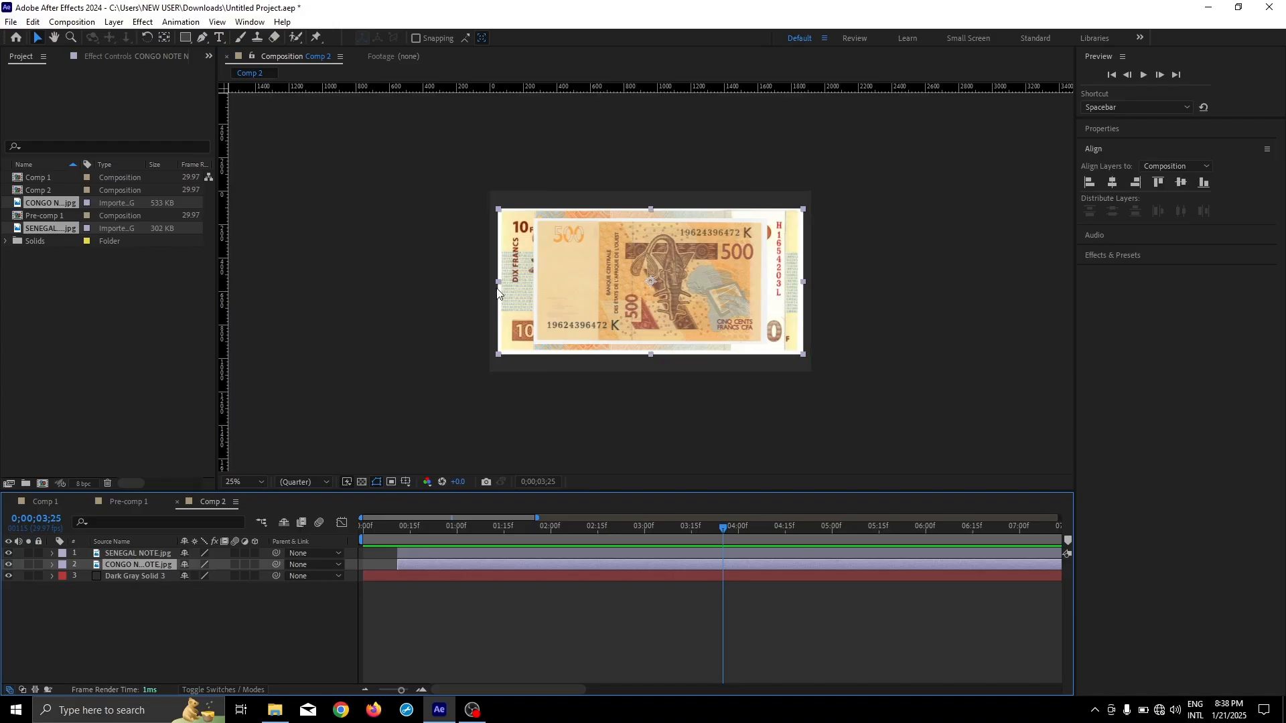
mouse_move(516, 493)
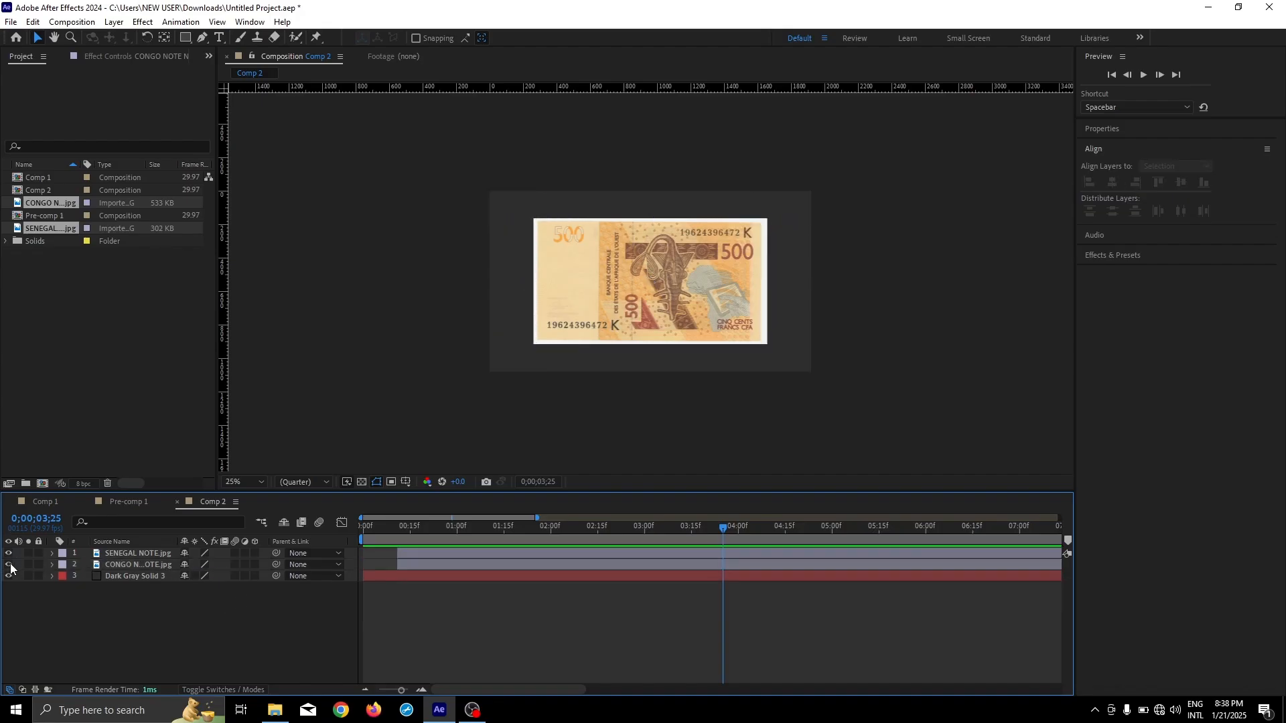
- Place the notes side by side and add a null object parenting both banknote layers
left_click(137, 552)
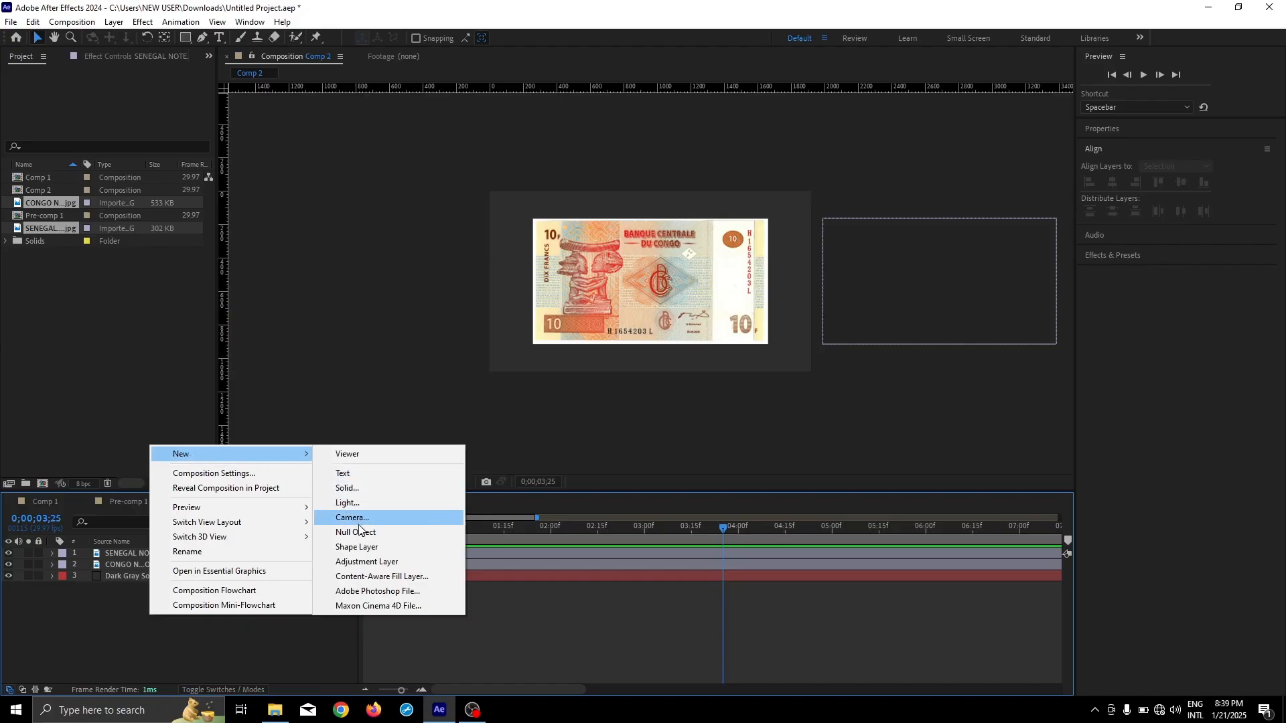
left_click(355, 531)
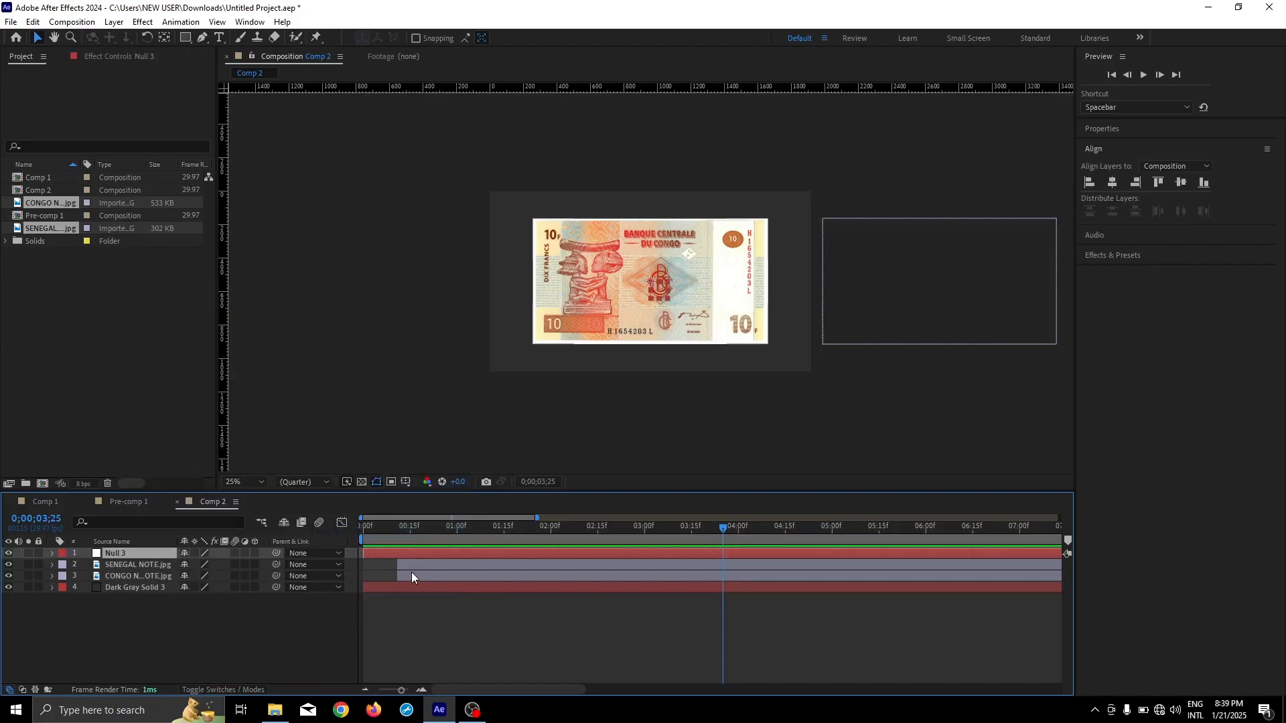
left_click(138, 574)
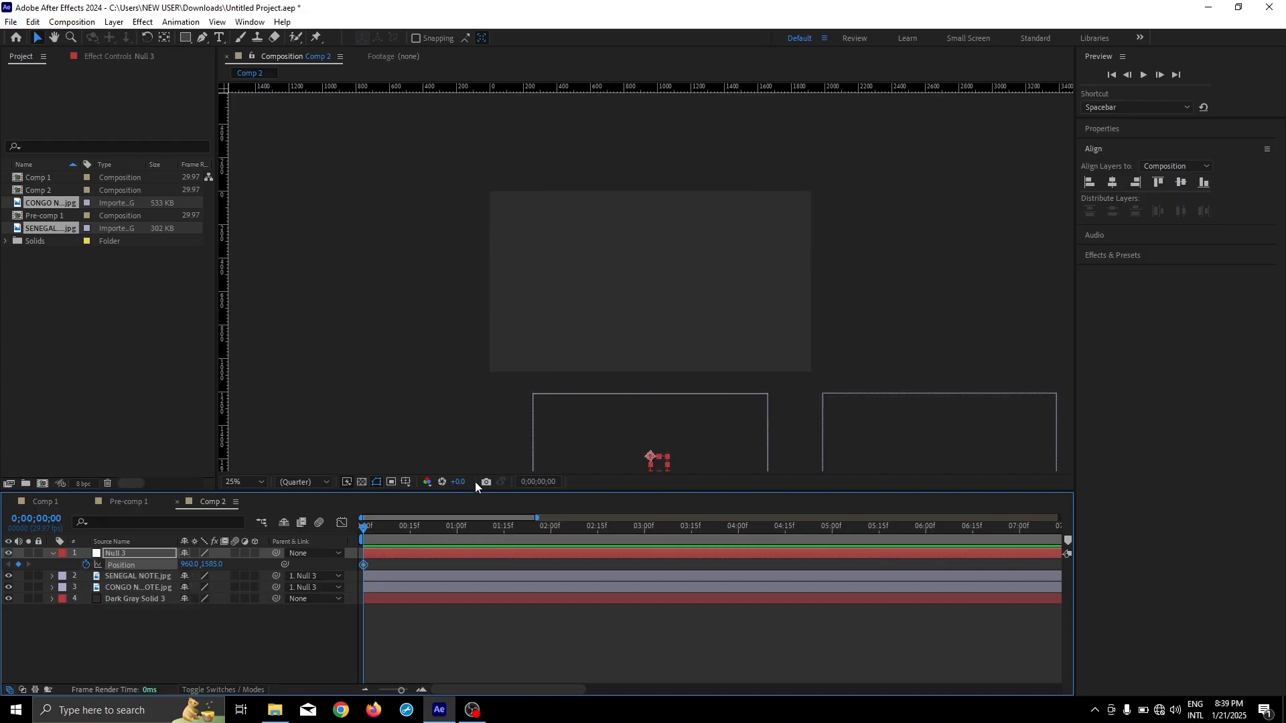
- Keyframe Null 3 rising at 1:00 and 1:20, then sliding left at 2:10
left_click(406, 526)
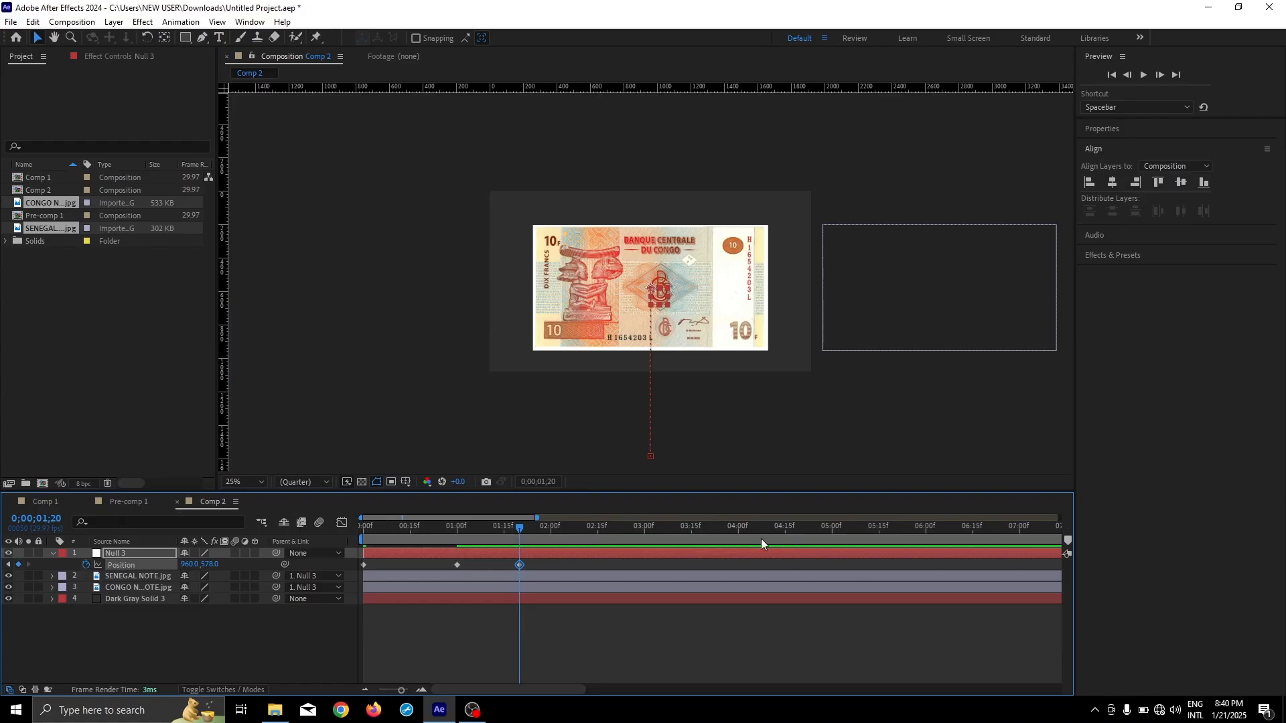
left_click(544, 526)
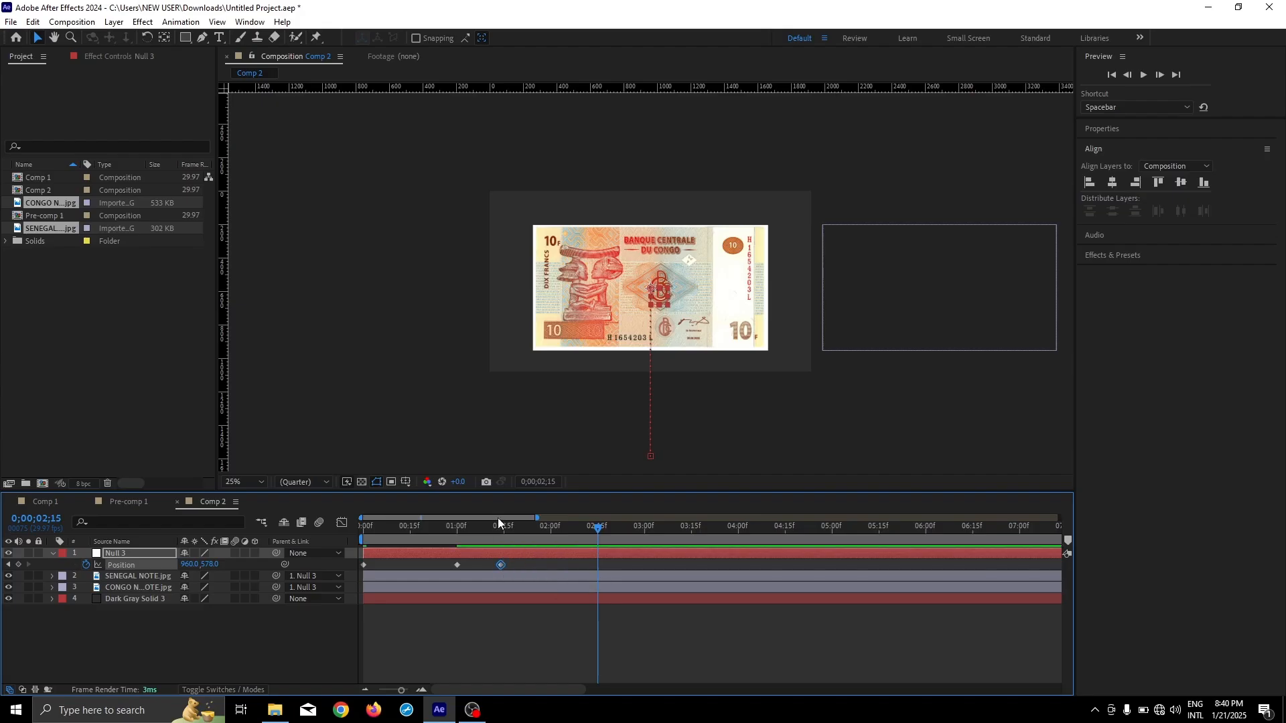
left_click(501, 526)
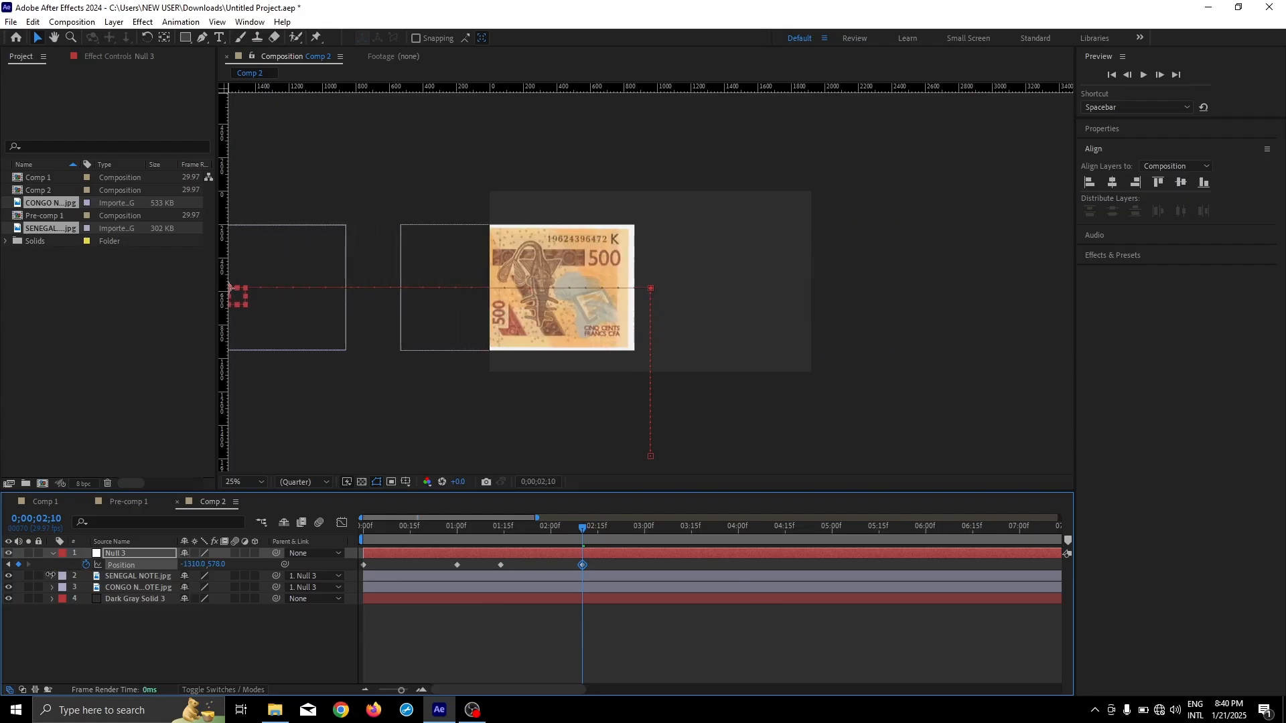
left_click_drag(237, 300, 394, 293)
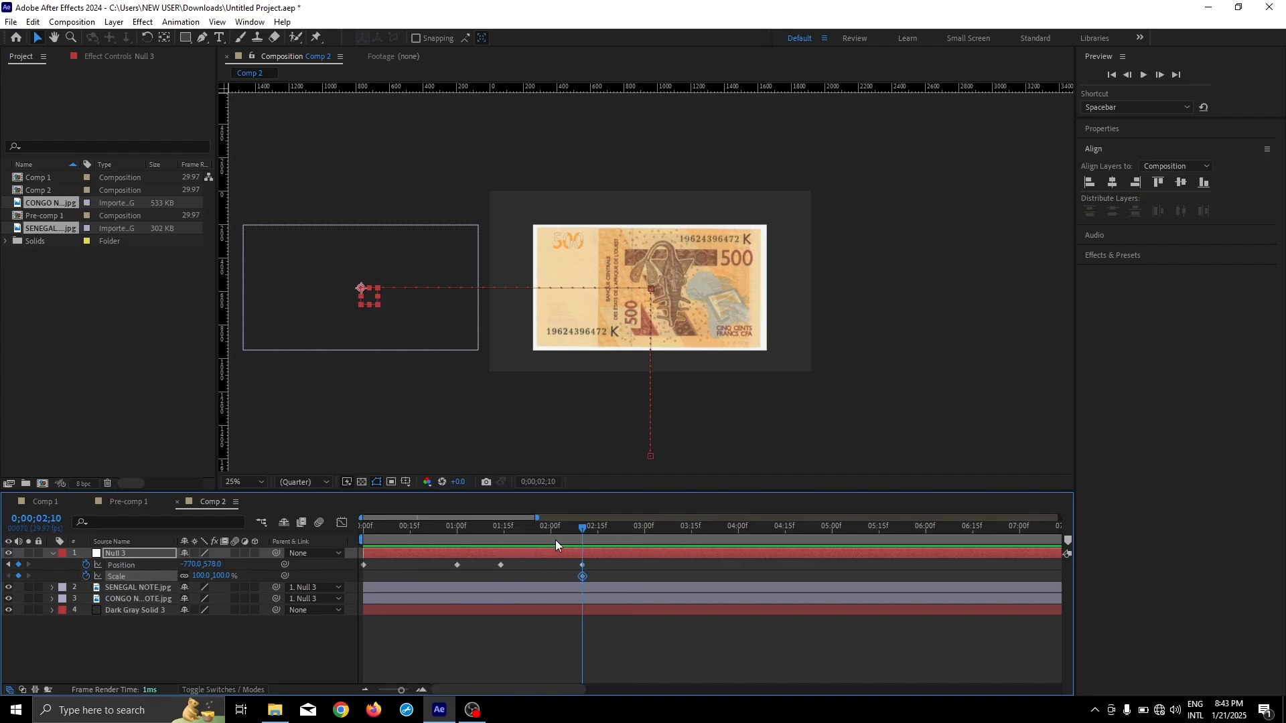
mouse_move(581, 537)
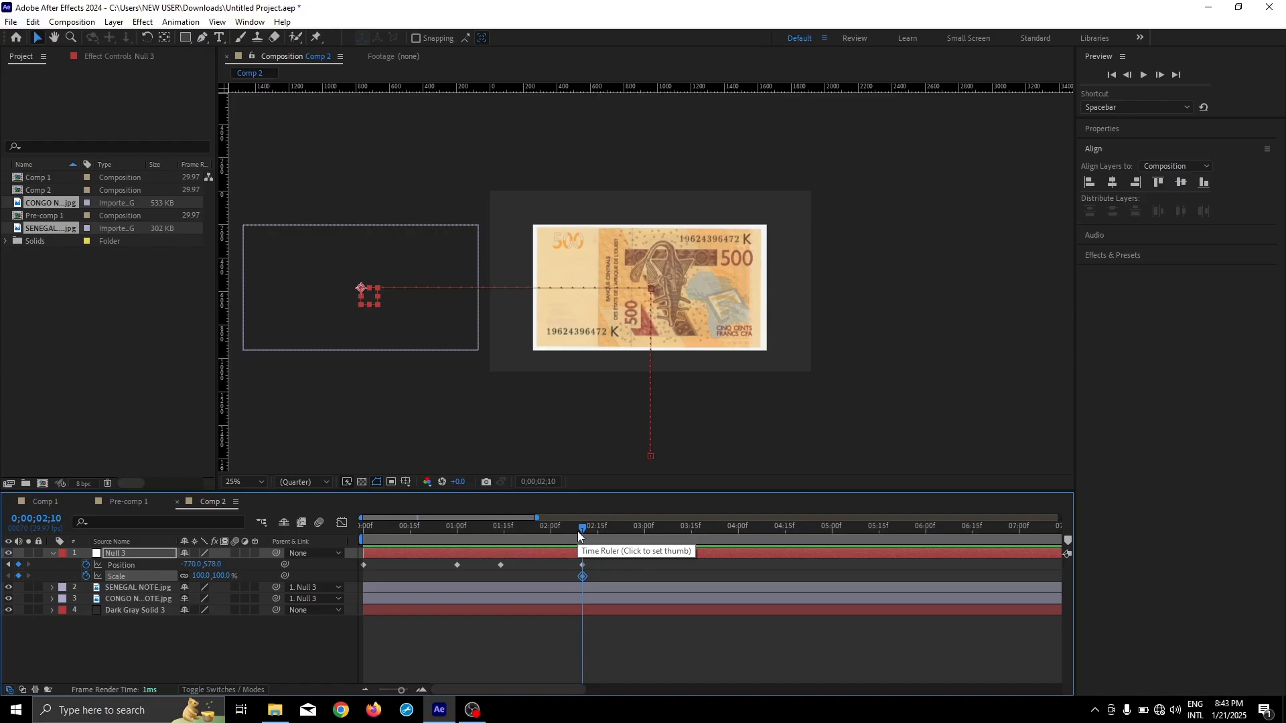
- At 3:00 scale the null to 55%, re-centre it, ease the keyframes, and save
left_click(645, 526)
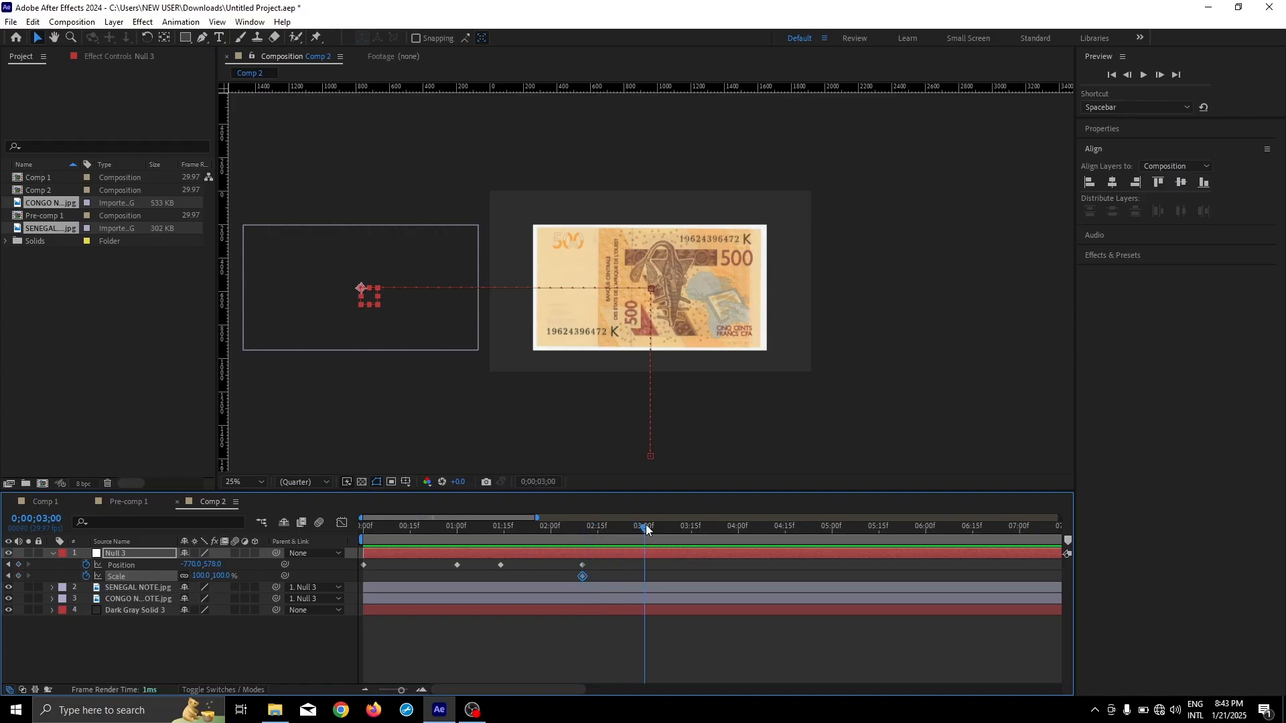
left_click(646, 529)
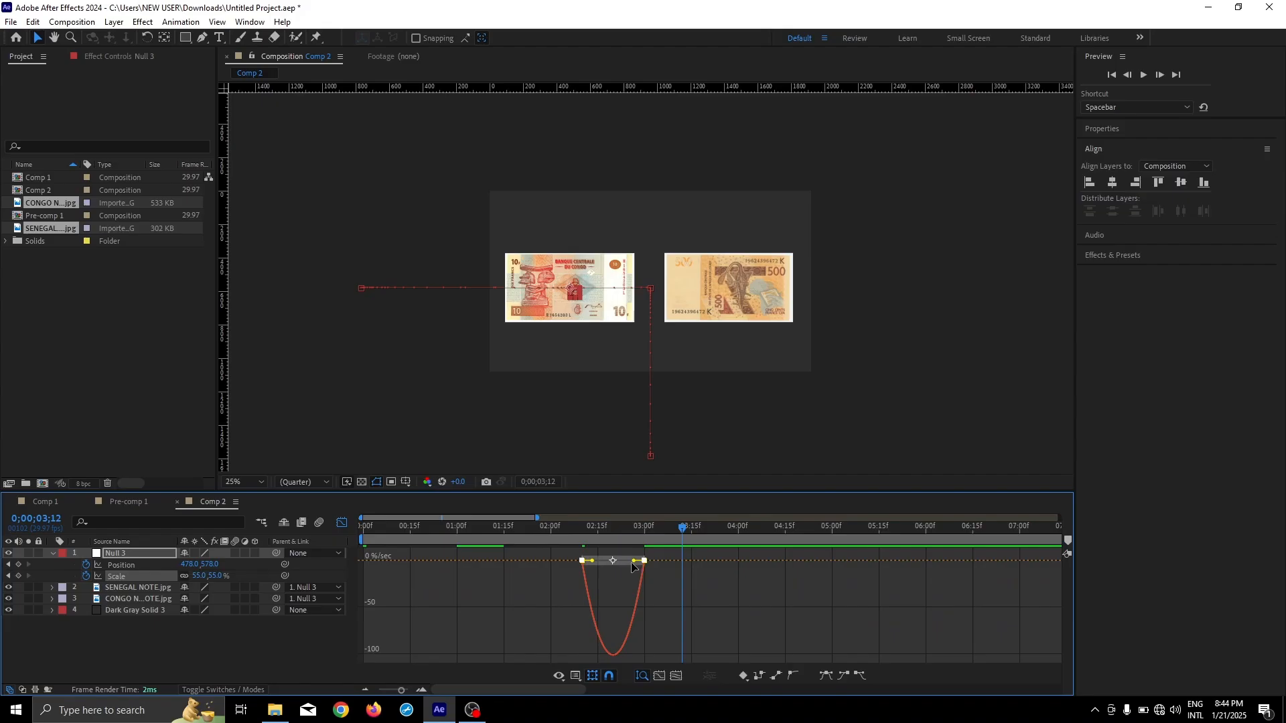
key("ctrl+s")
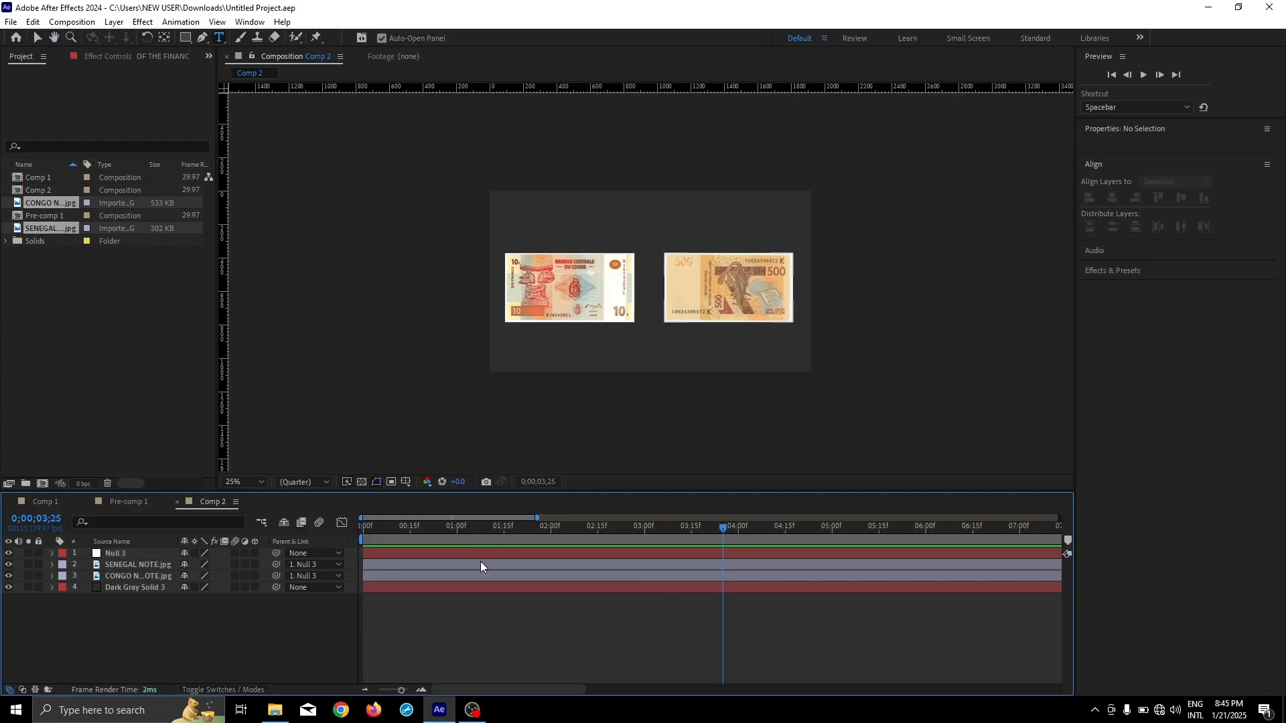
mouse_move(219, 38)
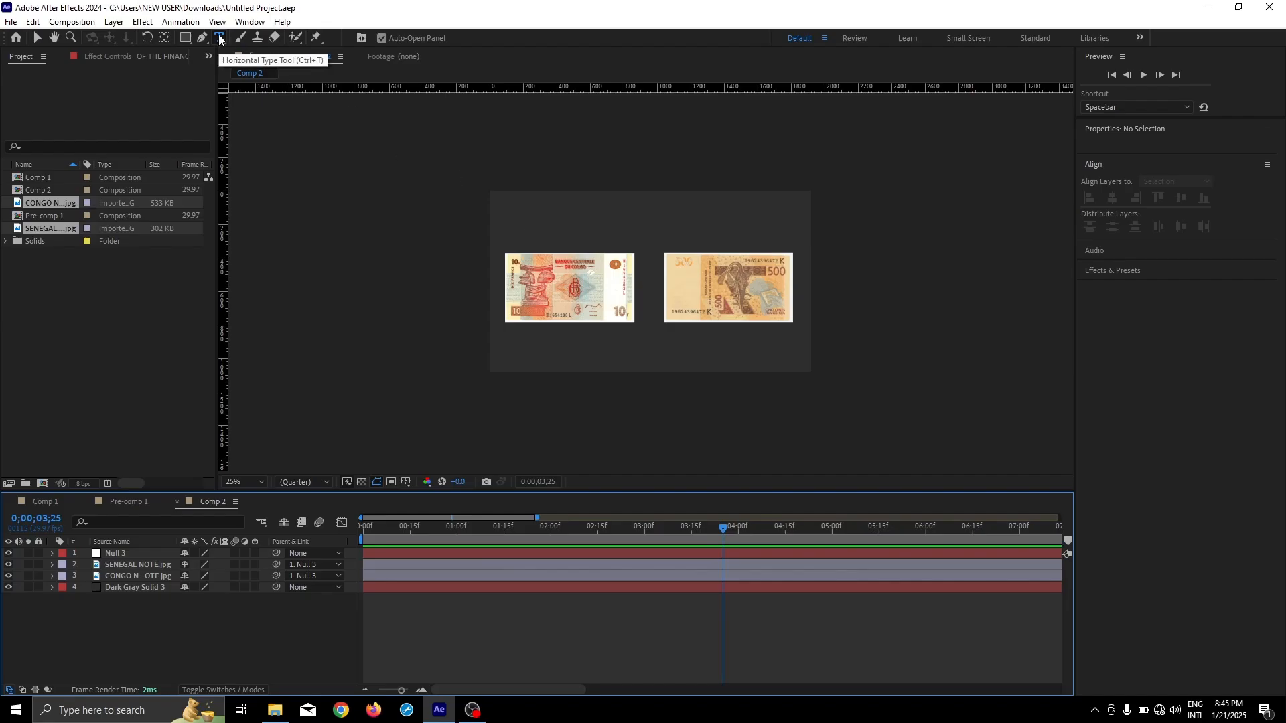
- Create the FRANC text layer plus further title text layers in Comp 2
left_click(219, 37)
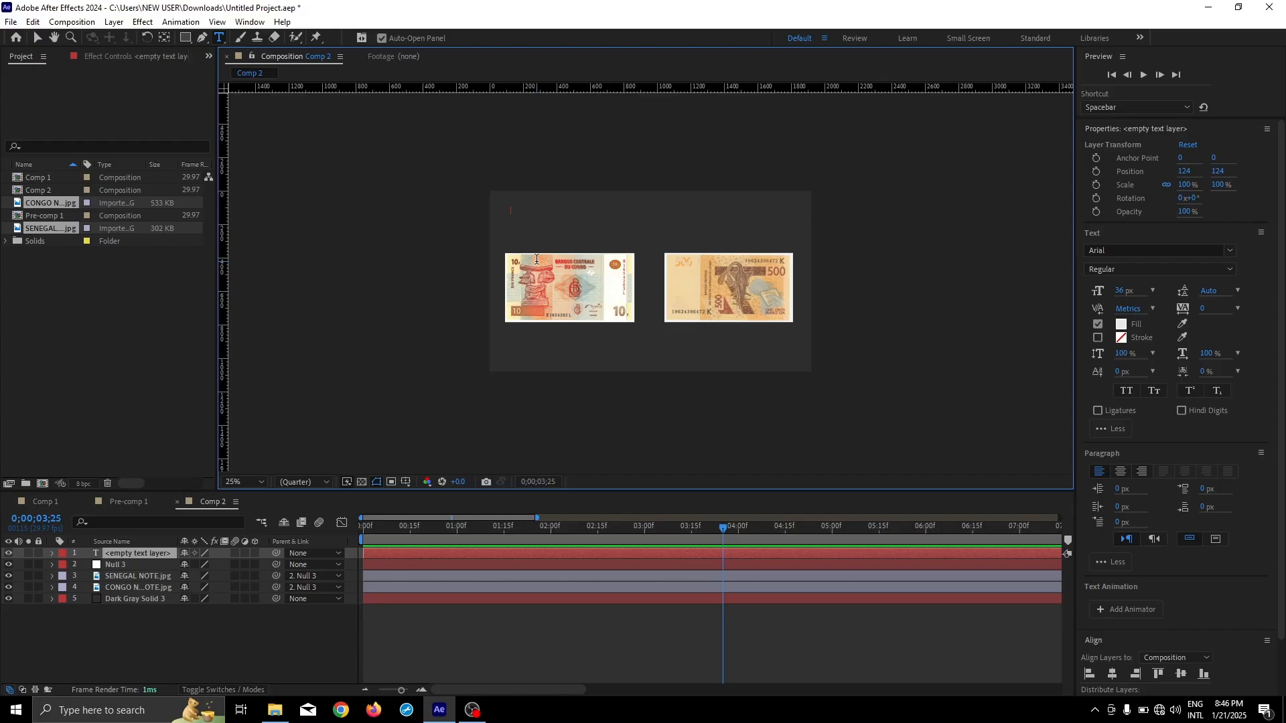
left_click(242, 481)
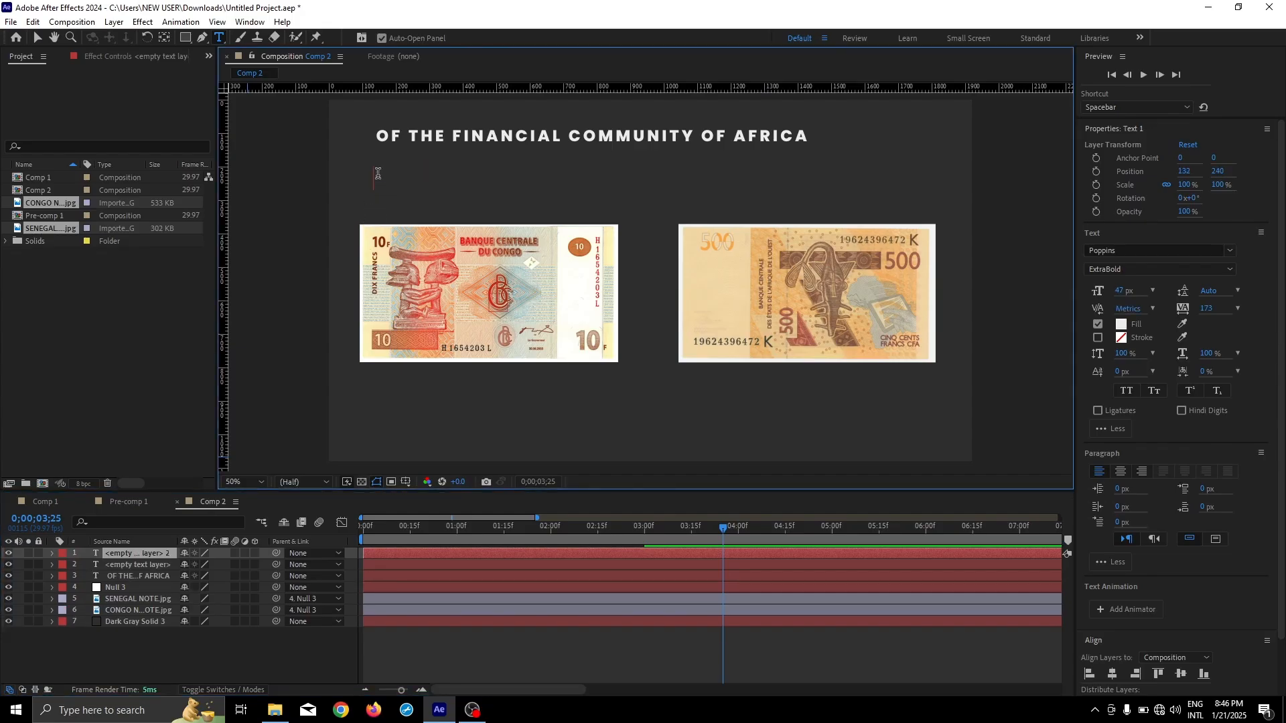
type("FRANC")
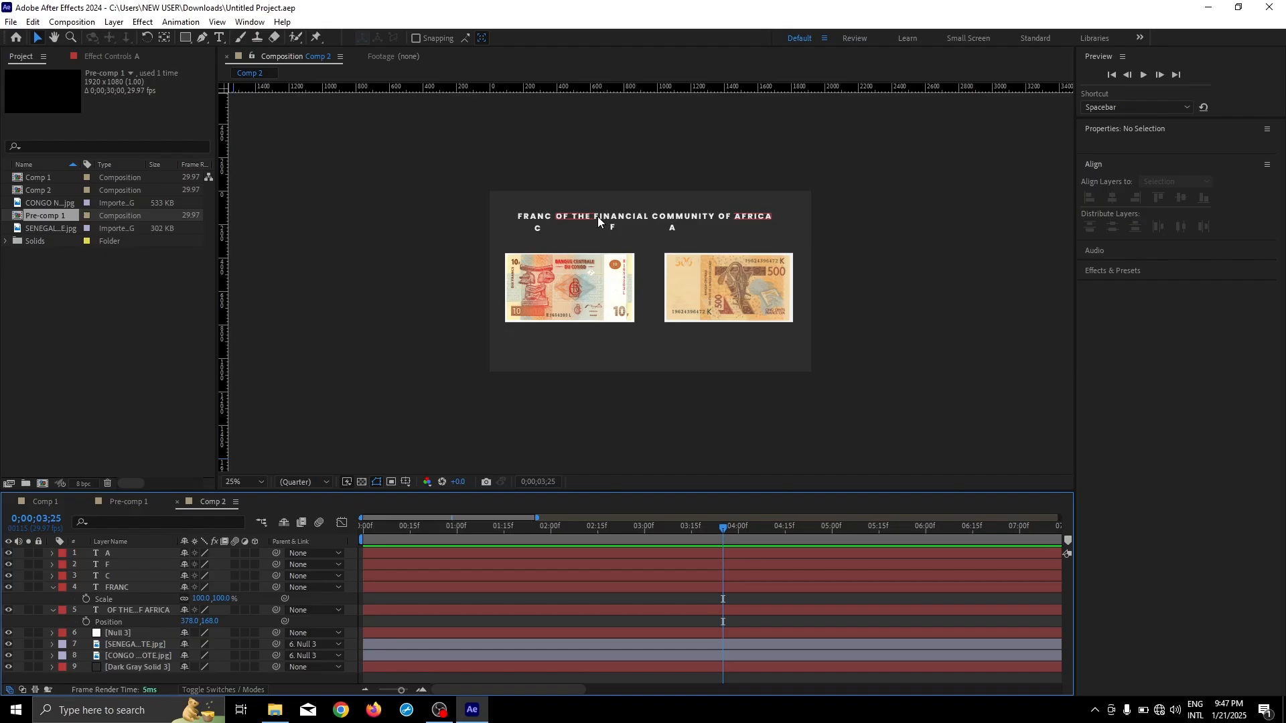
mouse_move(738, 220)
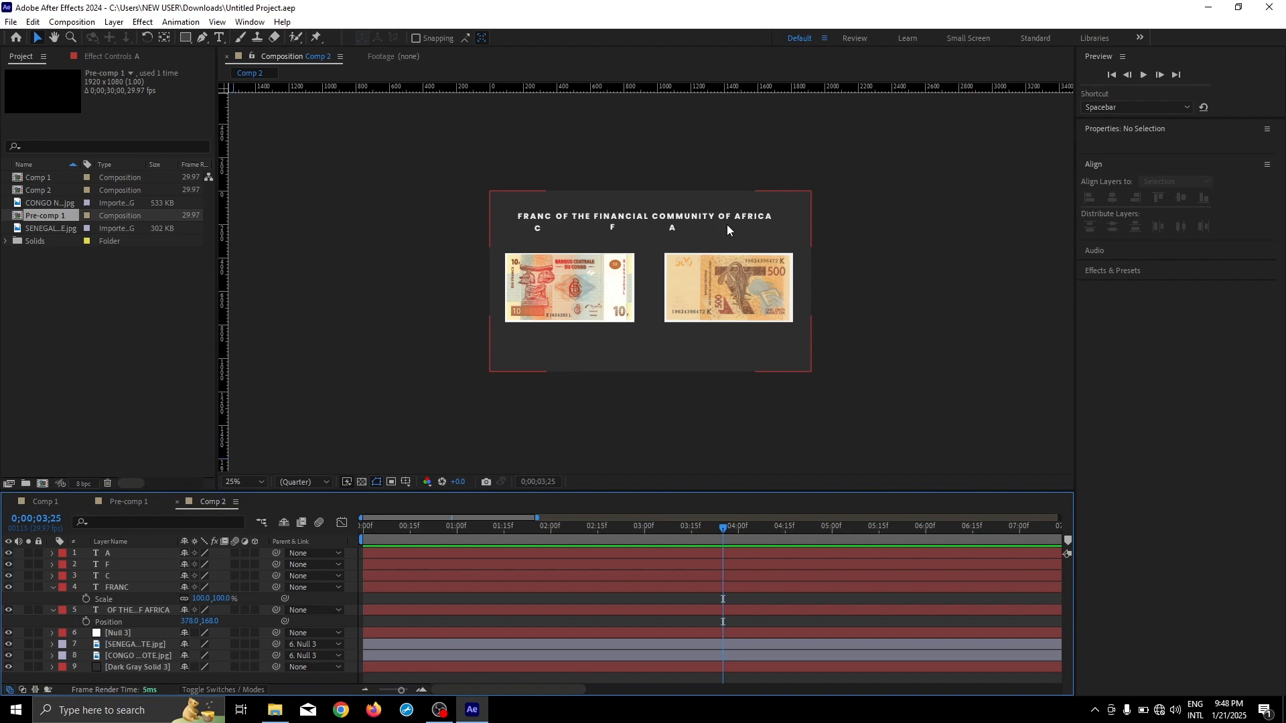
left_click(241, 481)
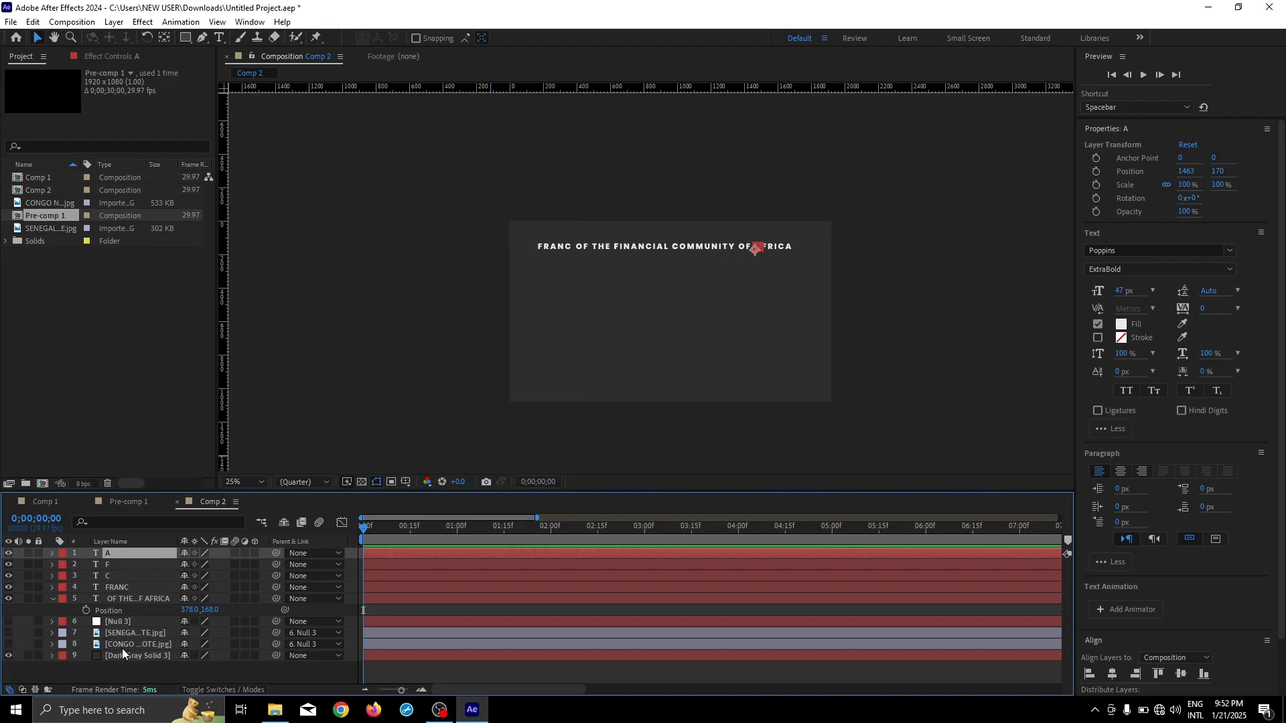
mouse_move(596, 295)
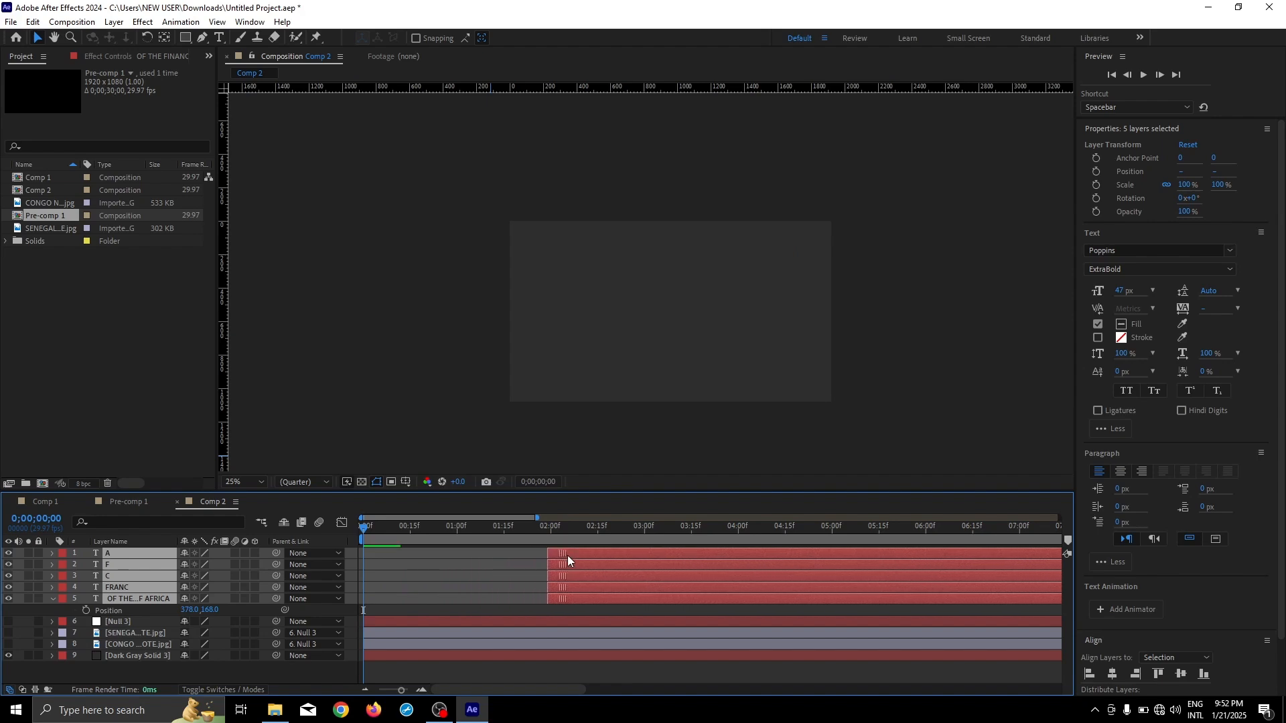
- Shift the five text layer bars to start near 3;10 and move the playhead there
left_click_drag(566, 564, 651, 564)
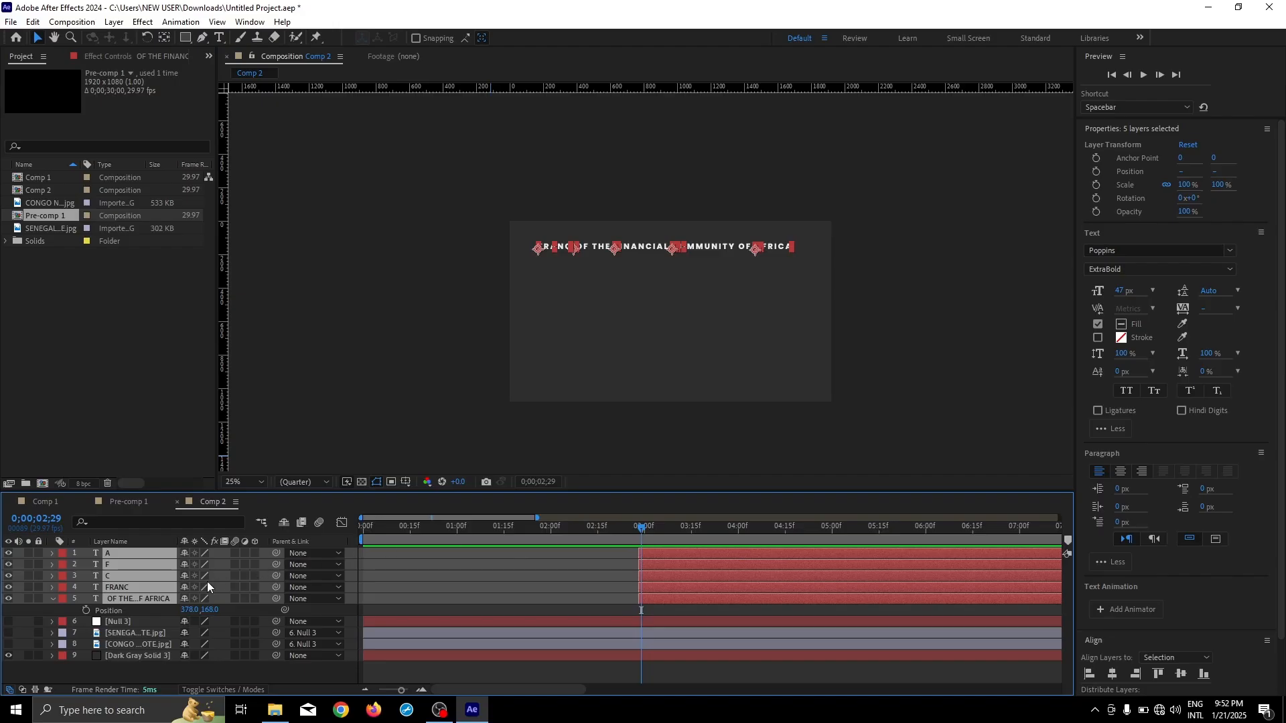
mouse_move(421, 617)
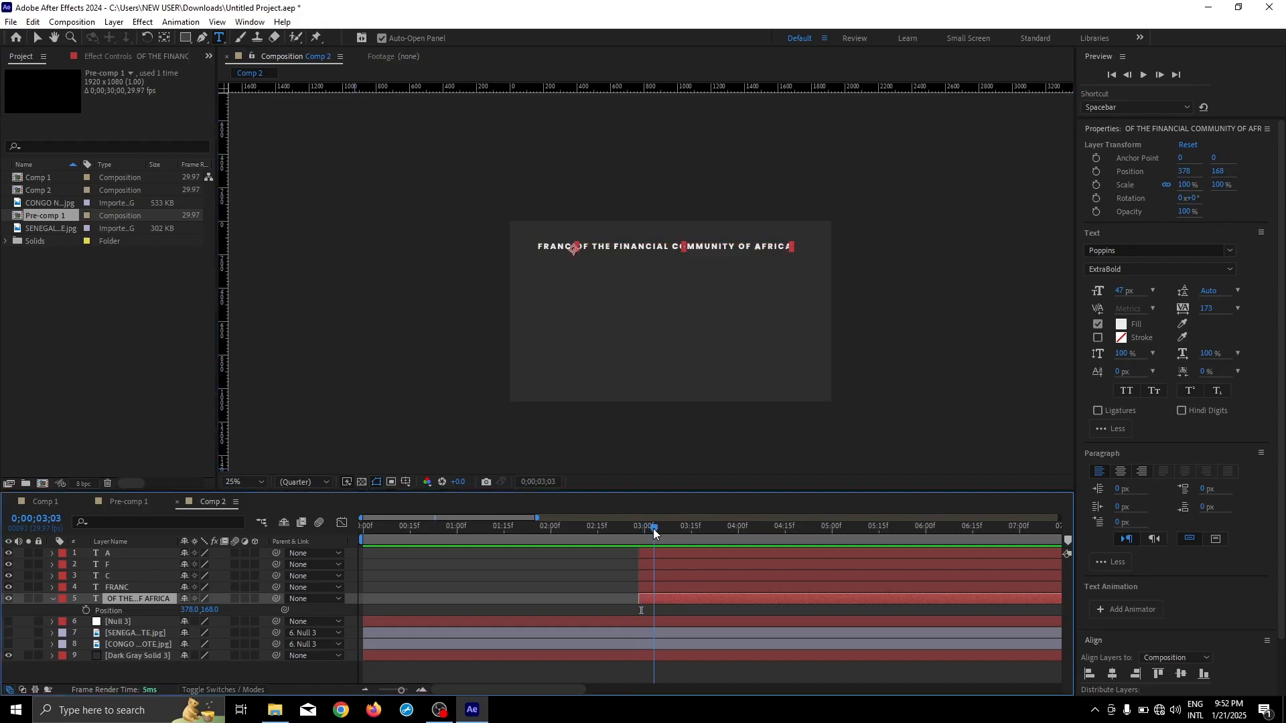
left_click_drag(654, 533, 669, 533)
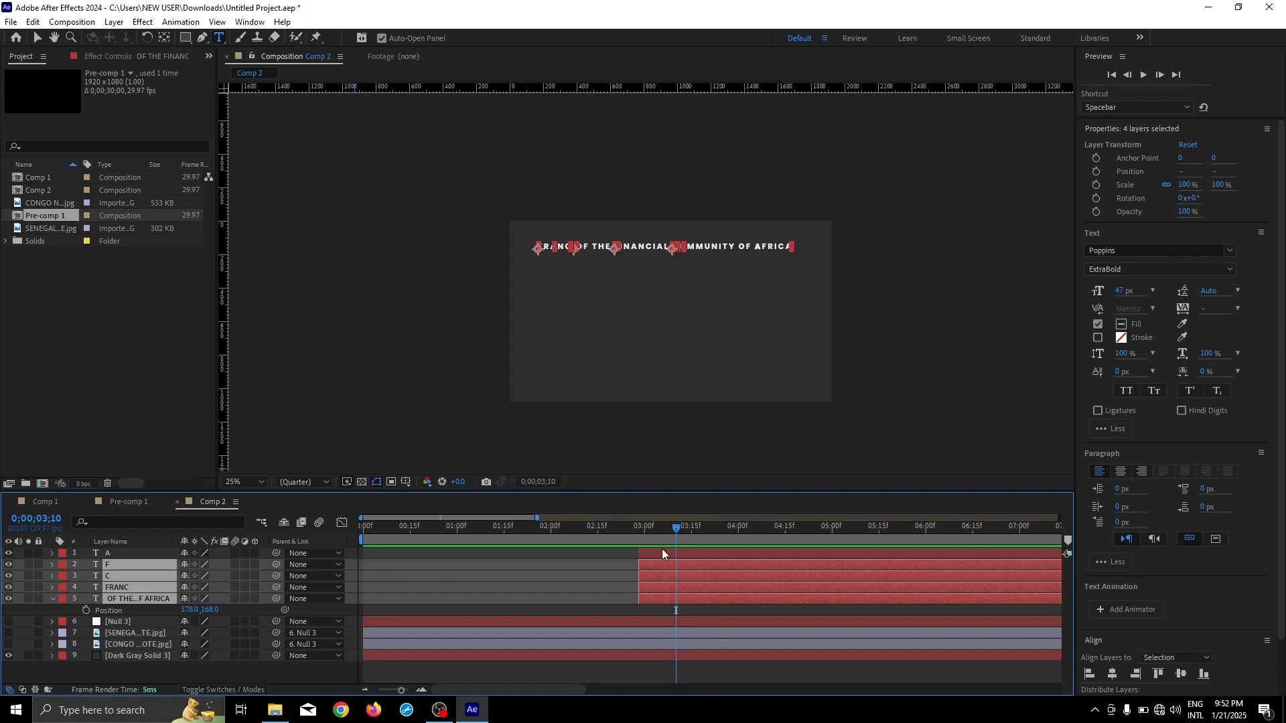
mouse_move(674, 558)
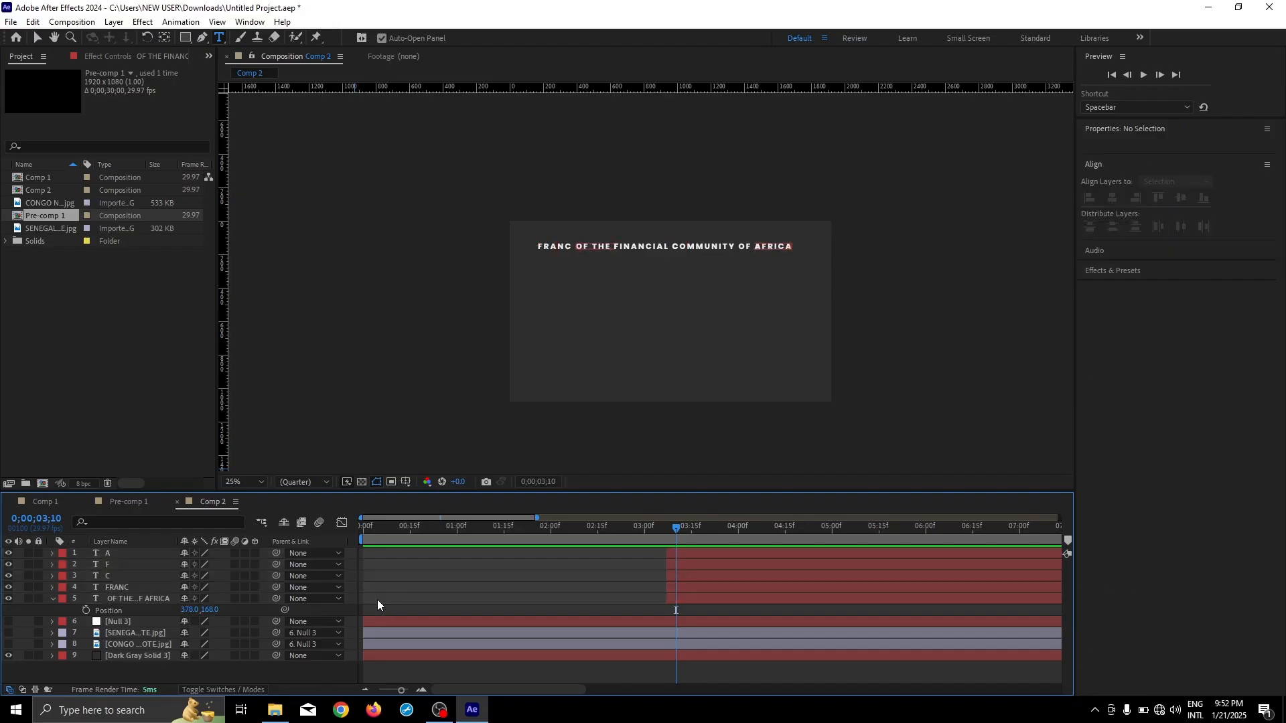
- Keyframe the long title's opacity from 100% at 3;10 down to 0%
left_click(138, 598)
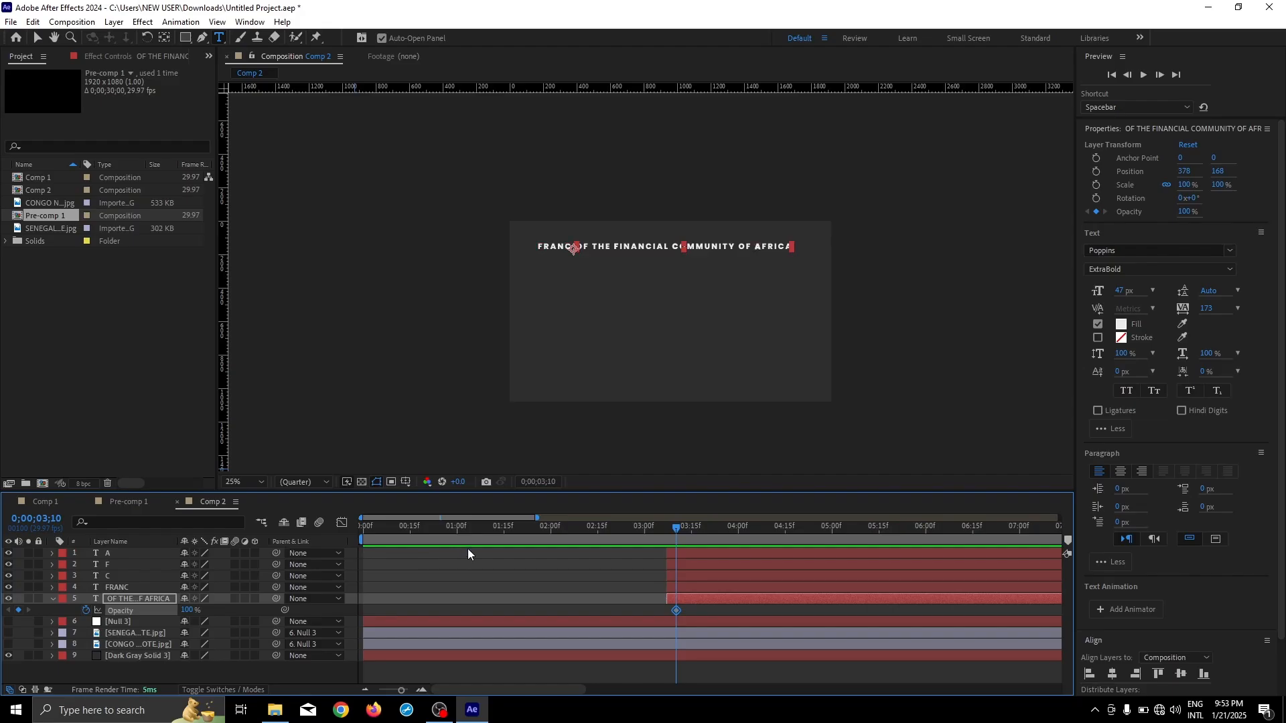
mouse_move(679, 531)
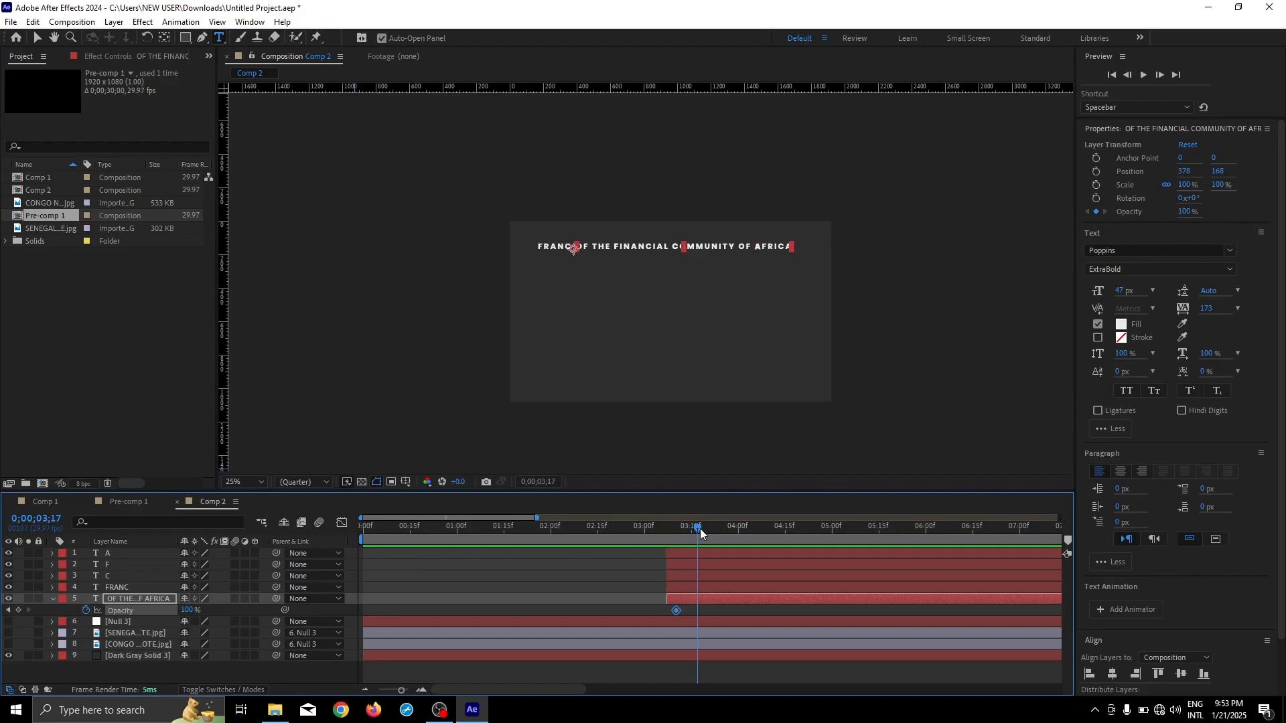
left_click_drag(698, 526, 720, 525)
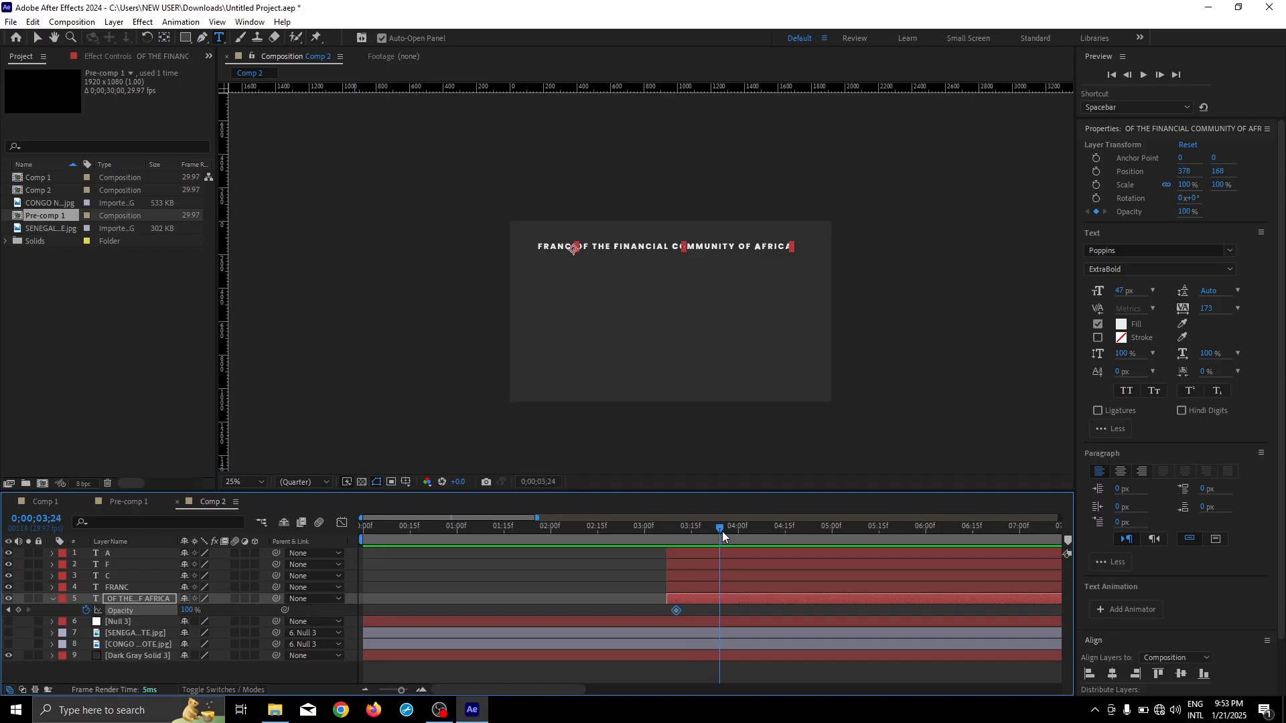
left_click_drag(720, 526, 706, 525)
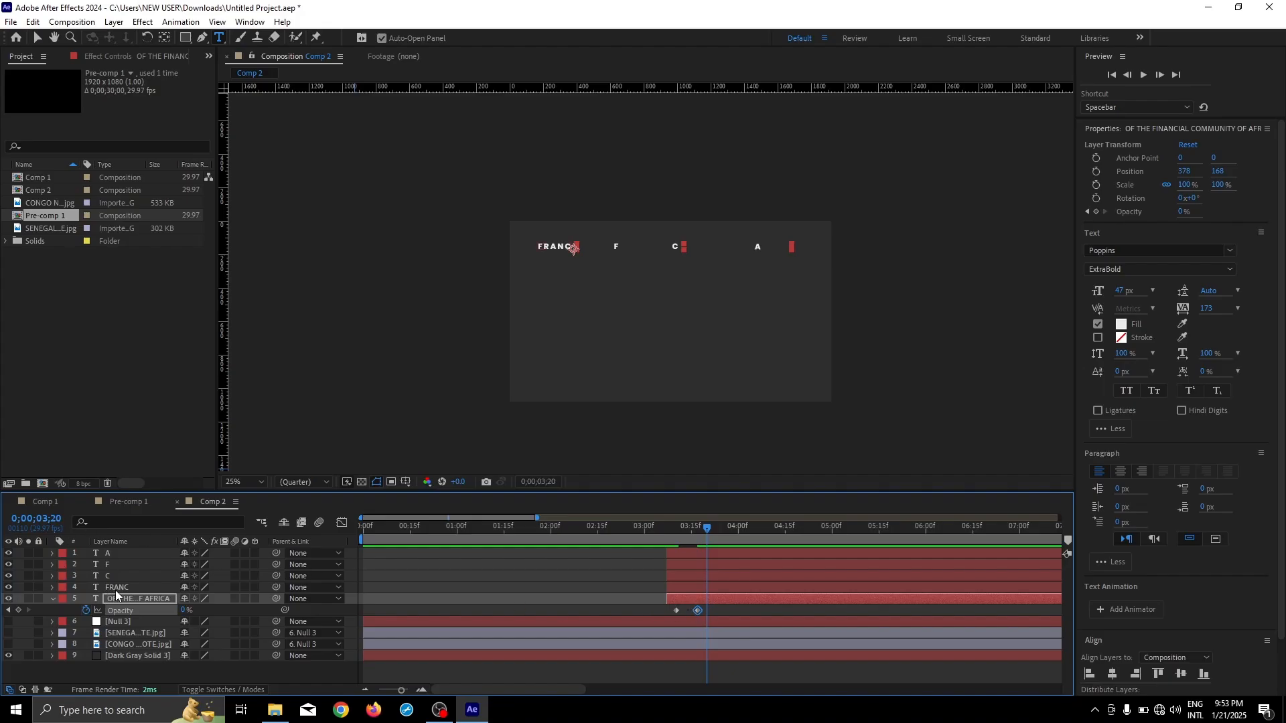
left_click(116, 587)
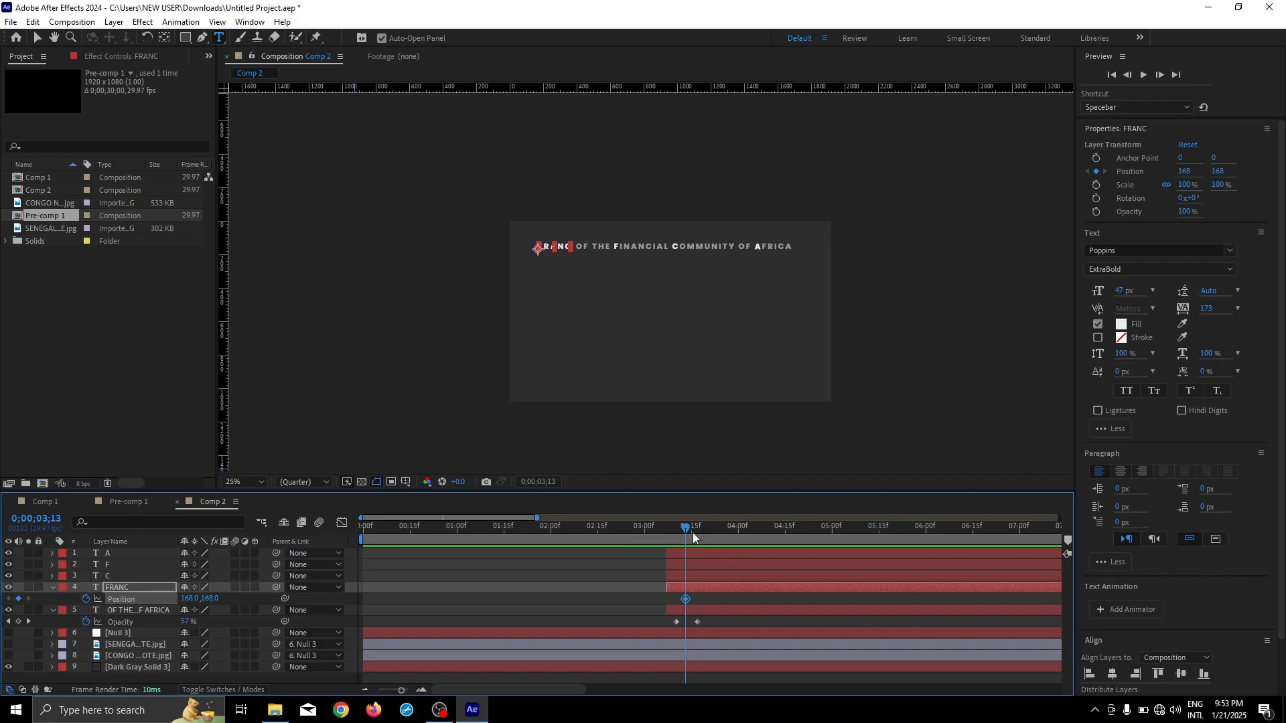
- Keyframe FRANC sliding right between C and A, plus A, F, C position keyframes
left_click_drag(686, 526, 706, 526)
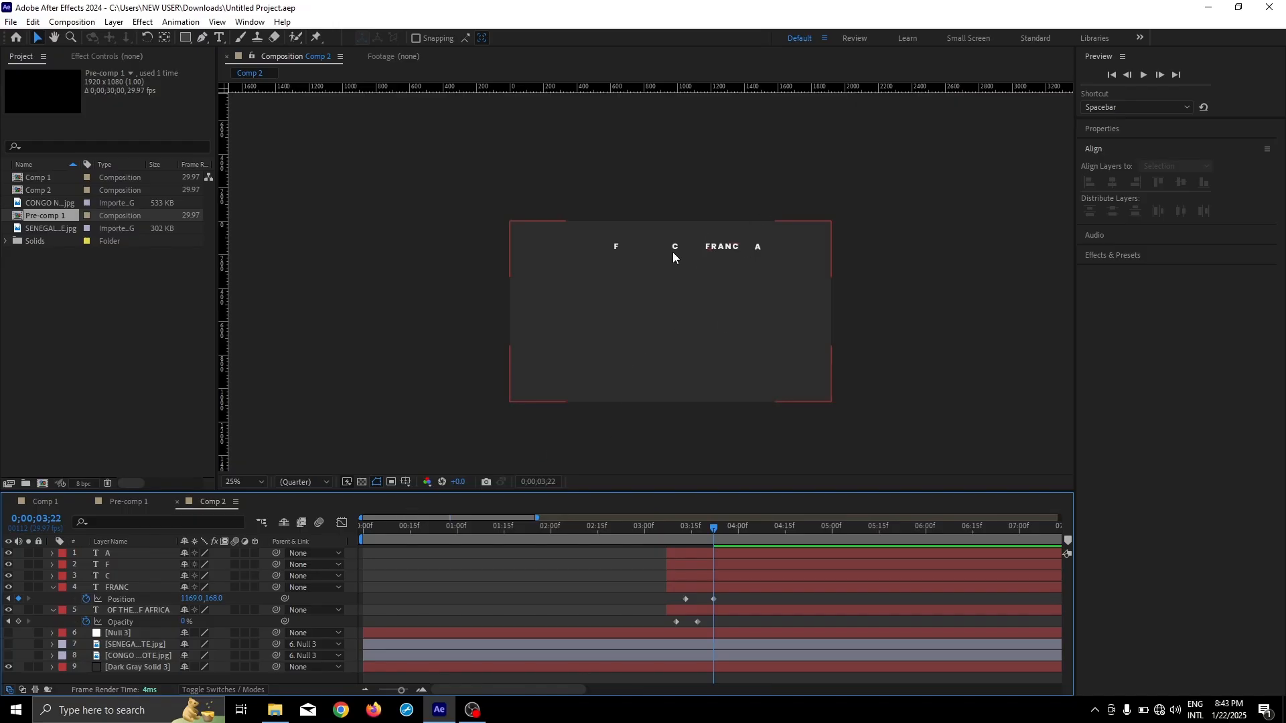
mouse_move(663, 257)
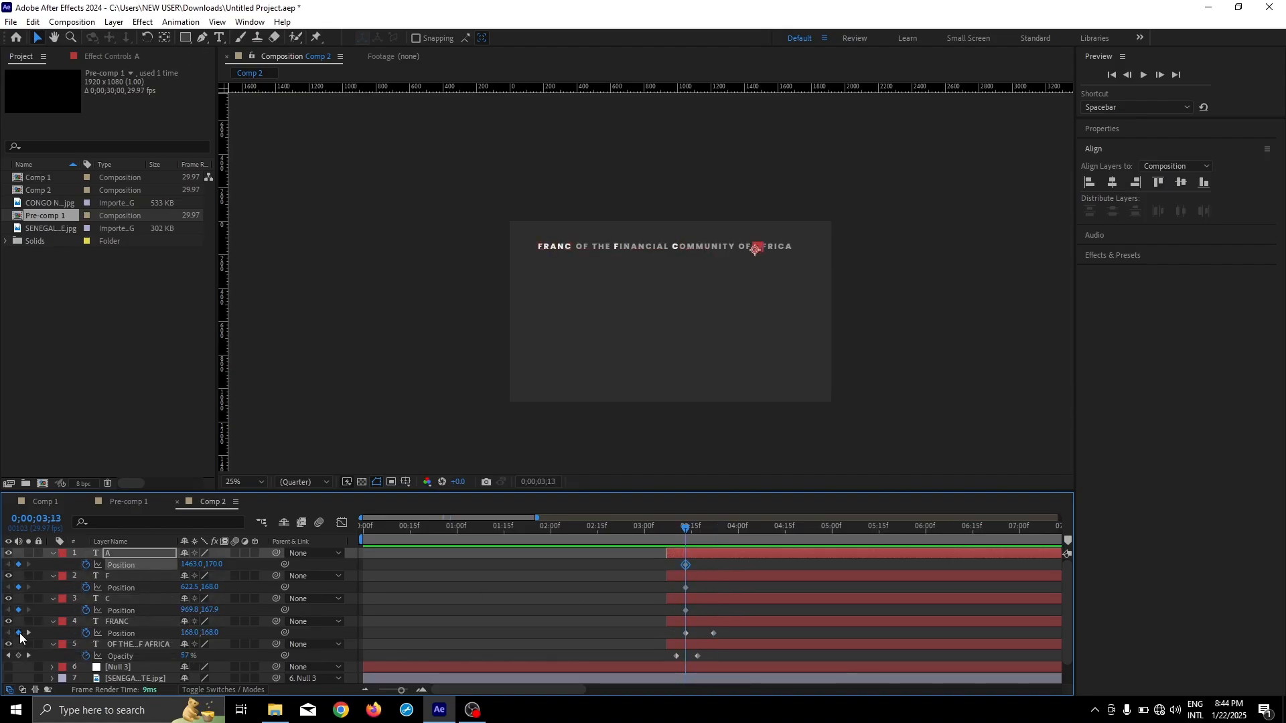
left_click(712, 525)
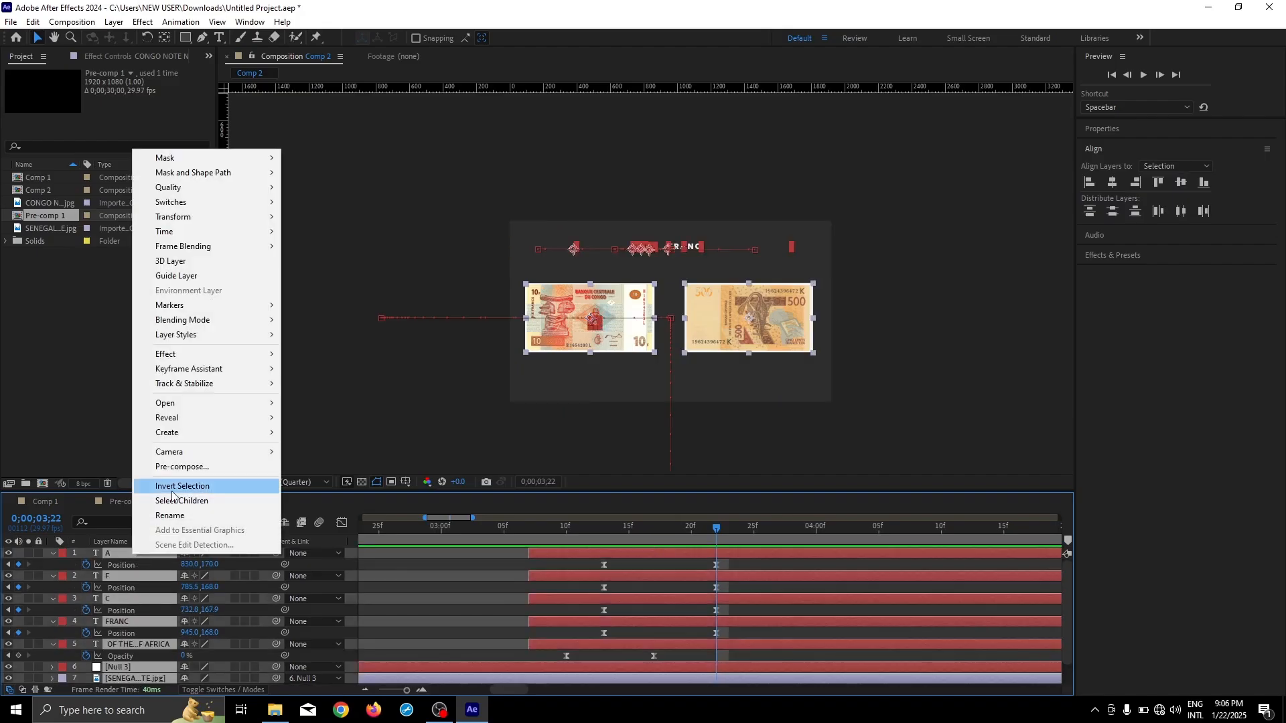
- Pre-compose the selected layers into Pre-comp 2 with Move all attributes
left_click(181, 467)
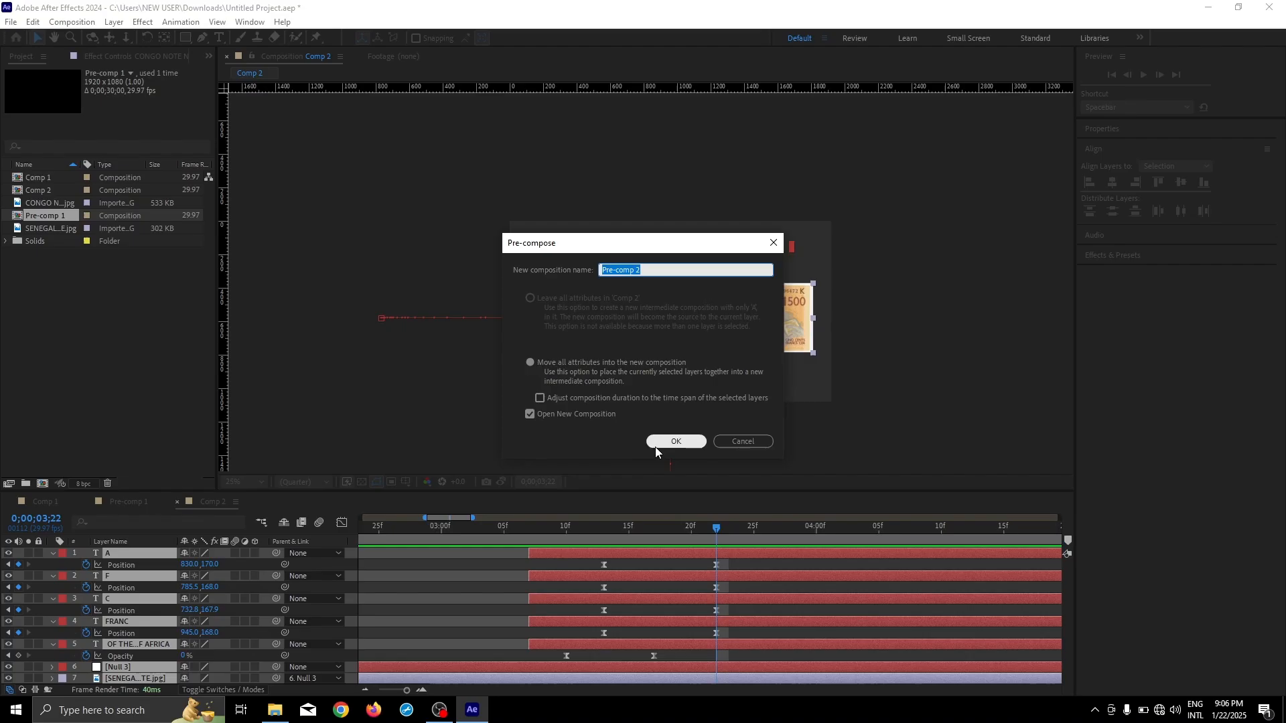
left_click(675, 441)
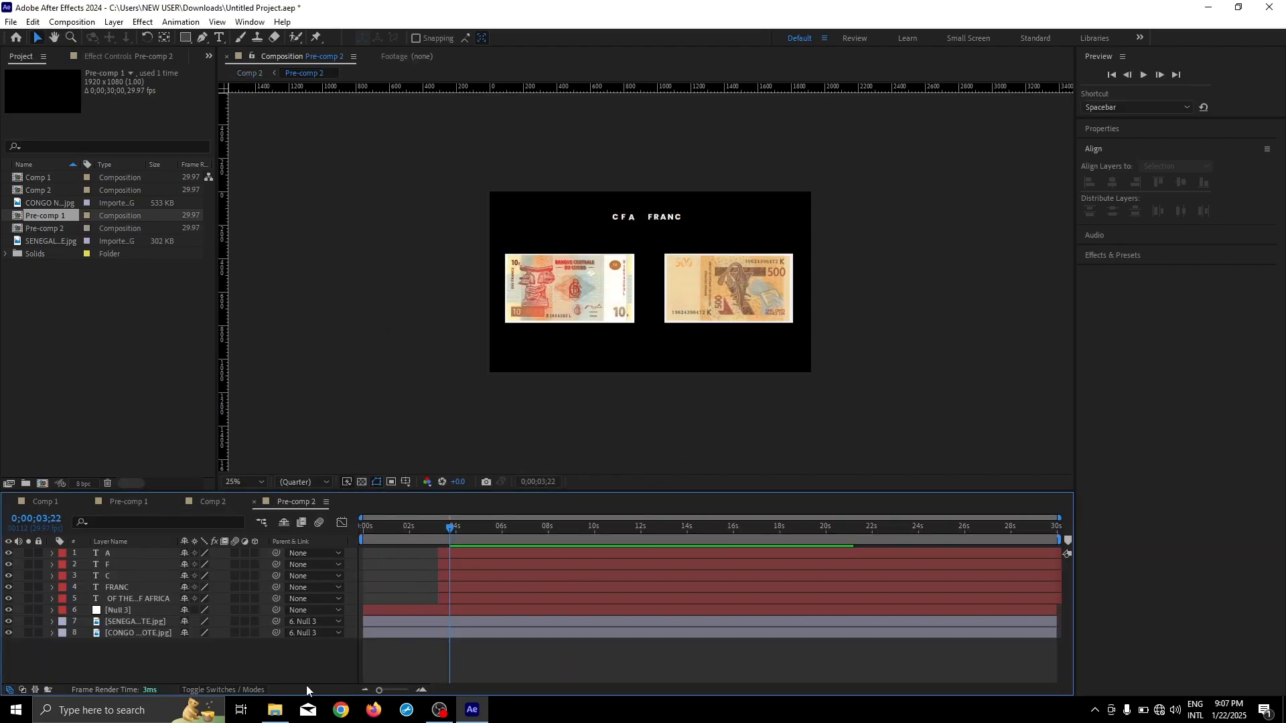
left_click(212, 501)
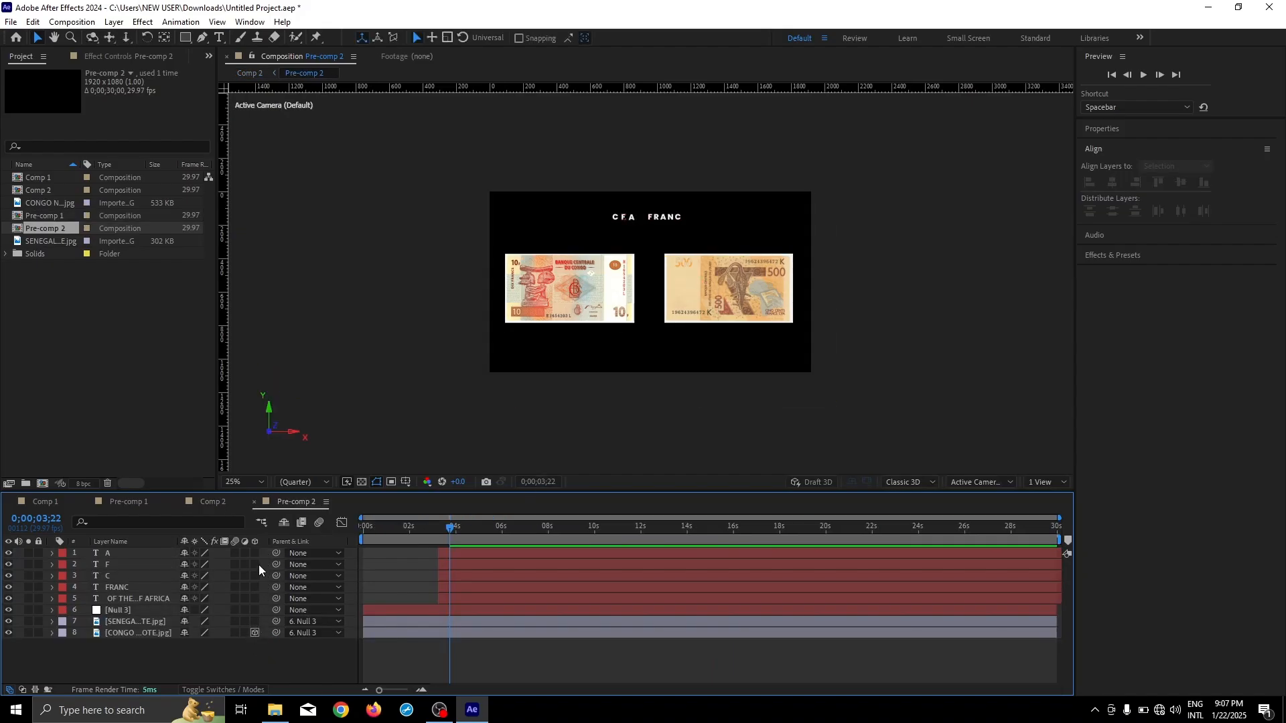
- Back in Comp 2, select Pre-comp 2 and turn on its 3D Layer switch
left_click(108, 552)
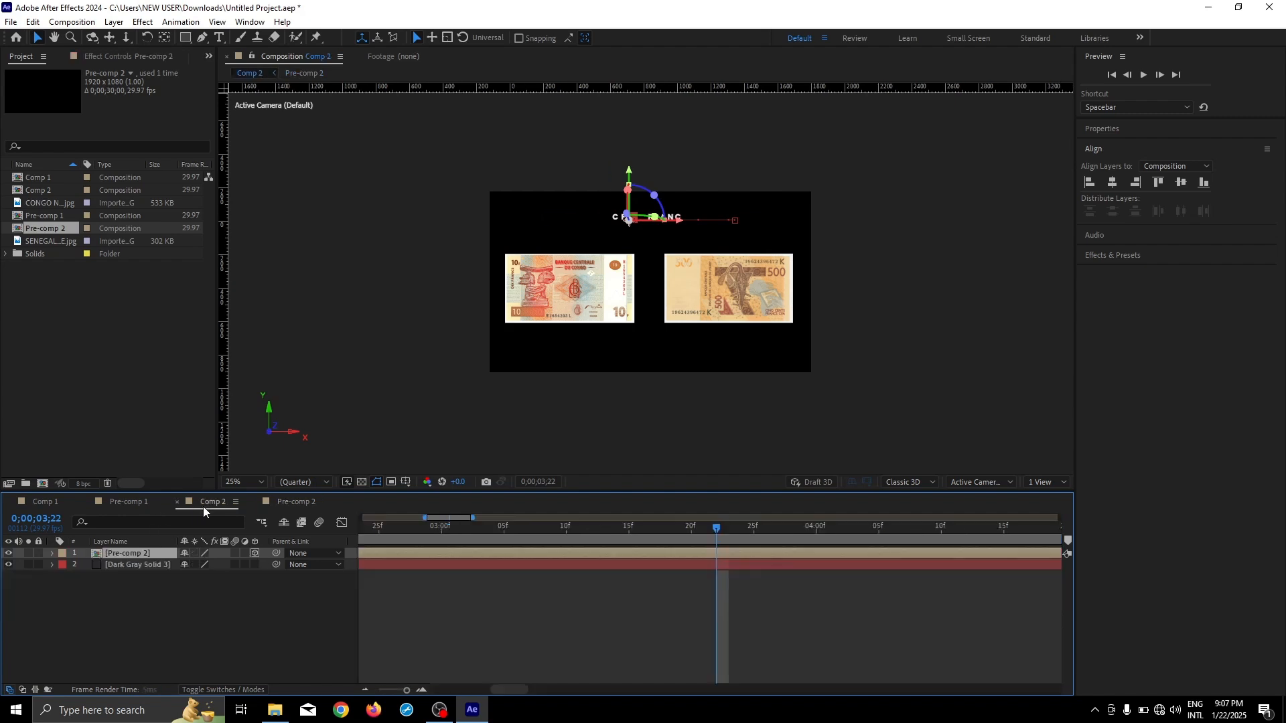
left_click(125, 553)
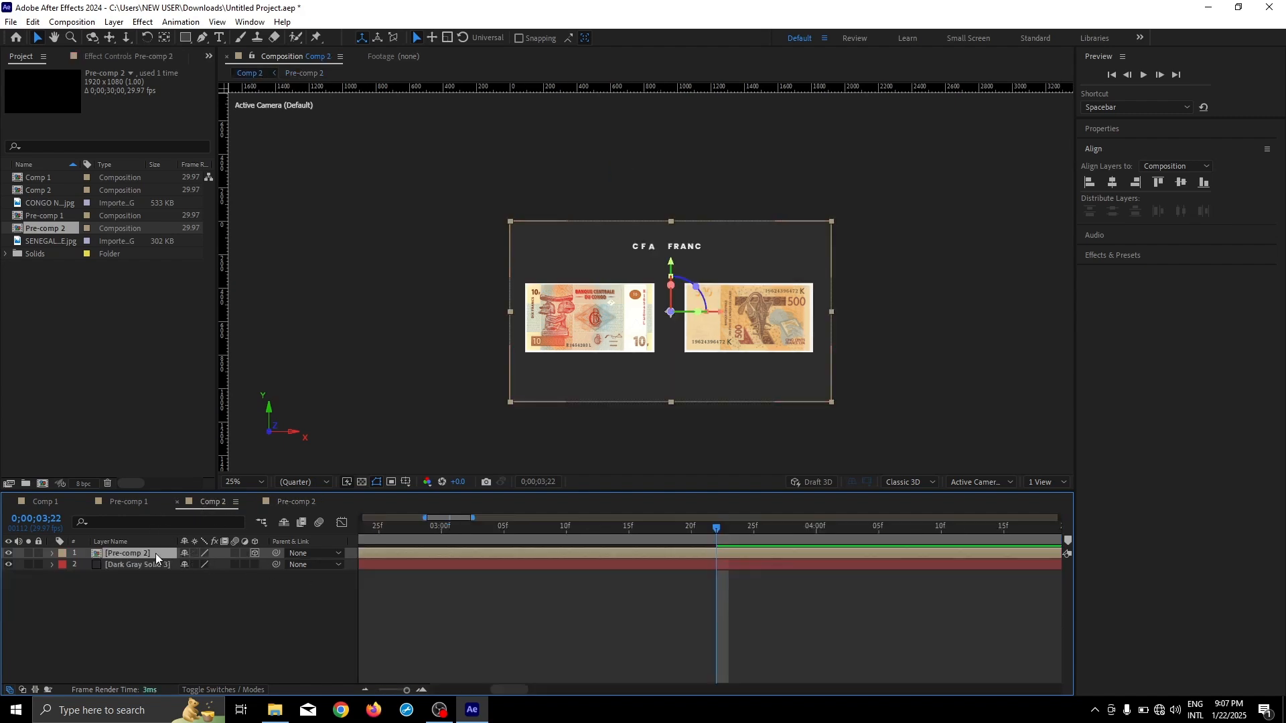
left_click(51, 552)
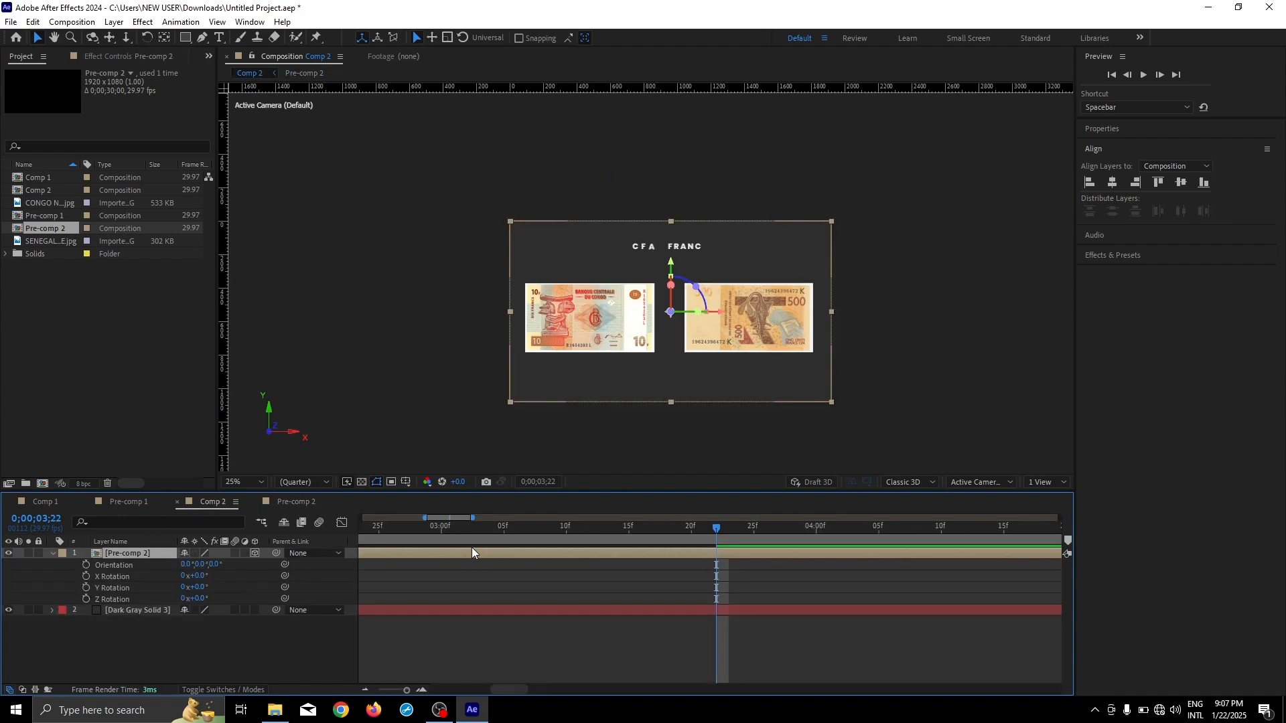